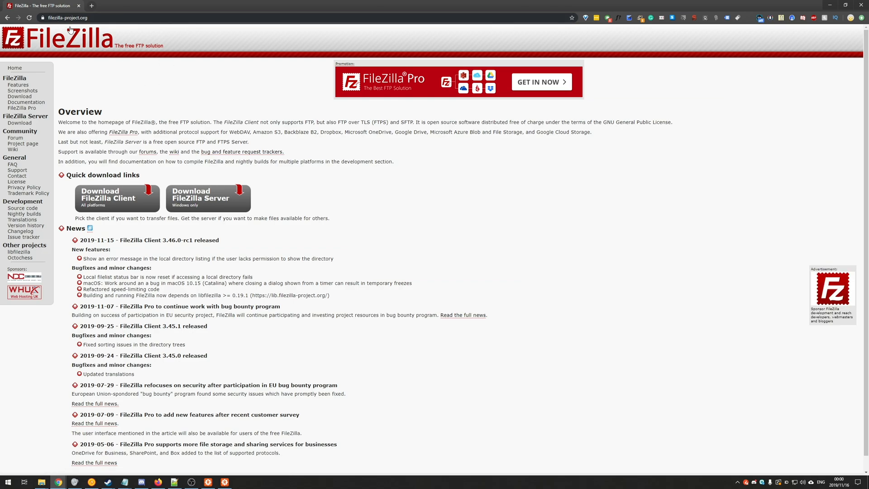
mouse_move(226, 154)
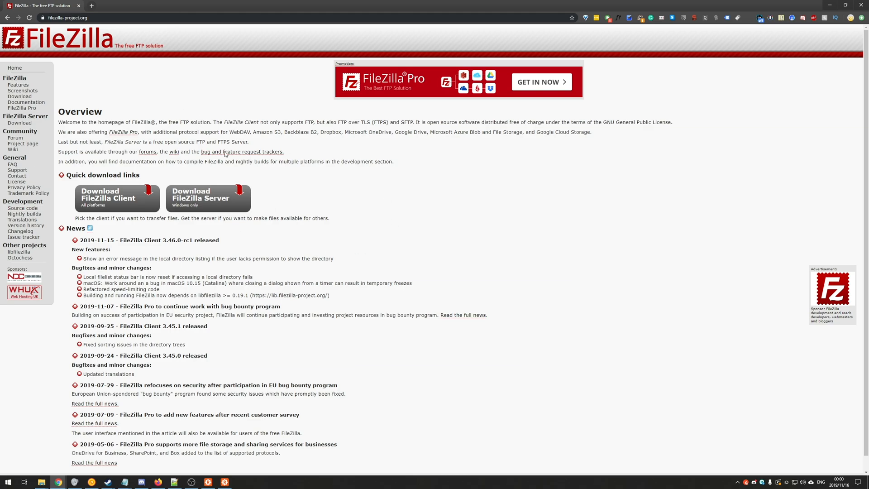
Download the free FileZilla Client edition from filezilla-project.org and launch the downloaded installer.
click(117, 199)
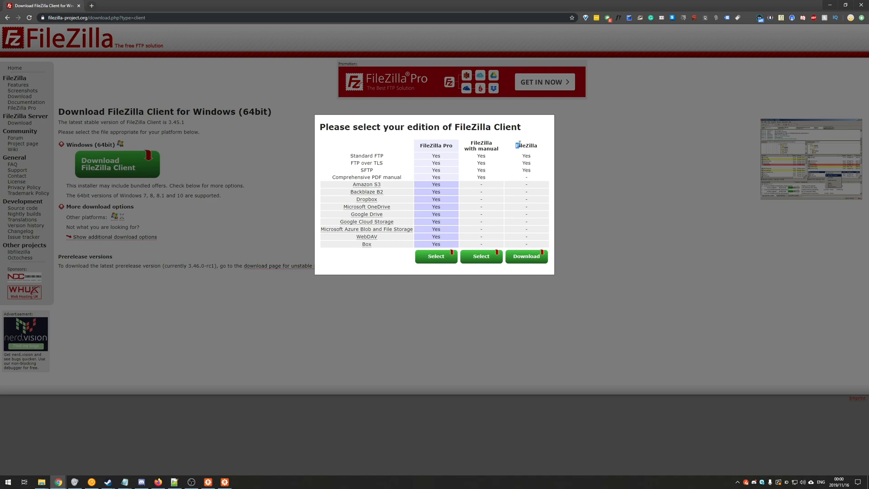
double_click(526, 145)
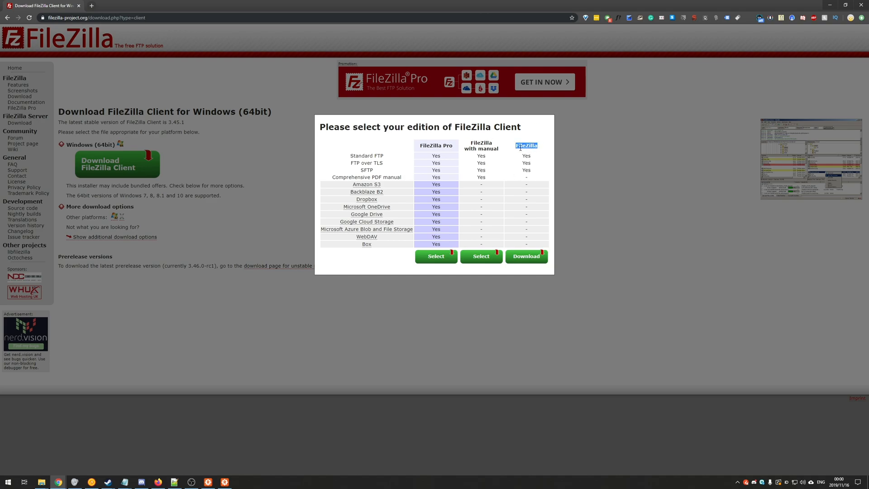
click(525, 255)
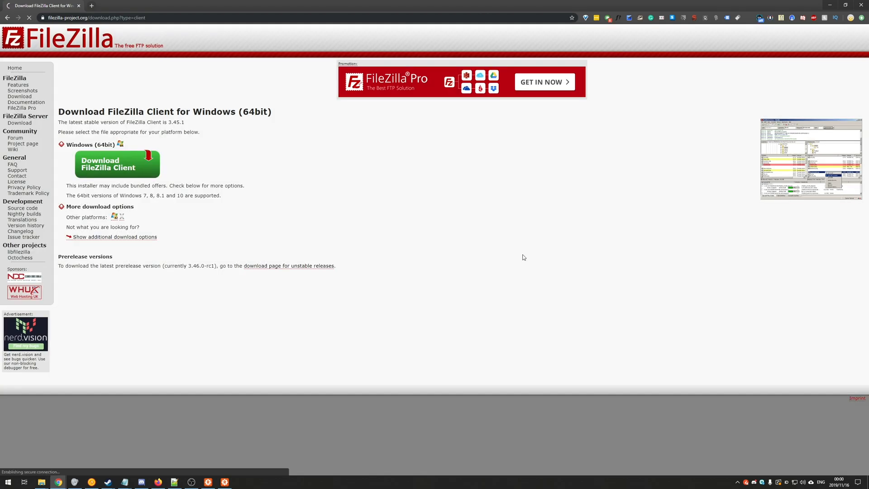
click(117, 164)
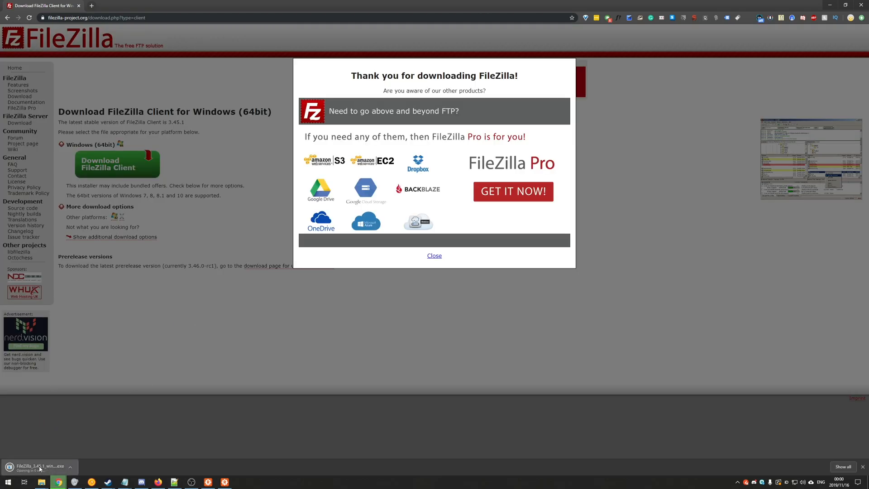
click(39, 466)
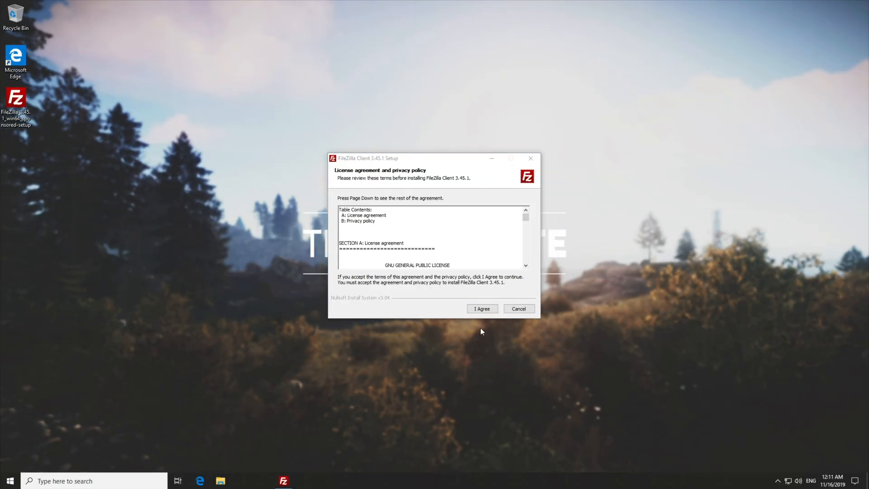
Accept the license, keep installing for all users and add a desktop shortcut.
click(481, 309)
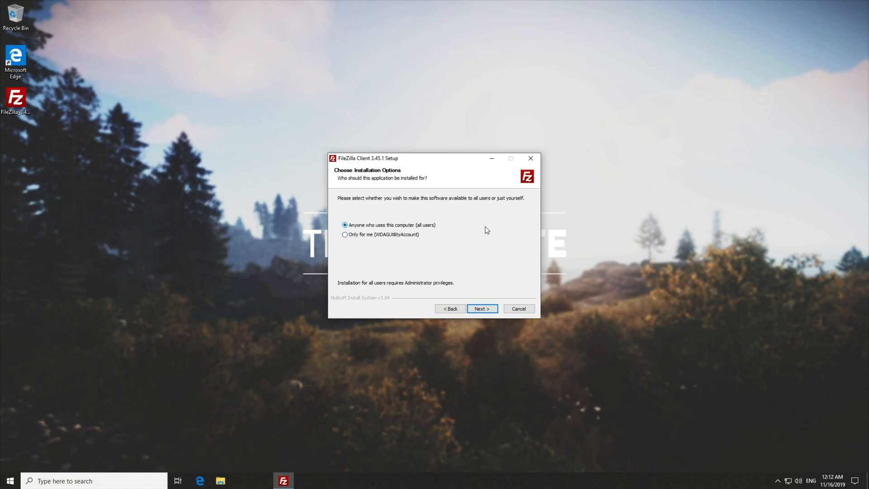
mouse_move(389, 200)
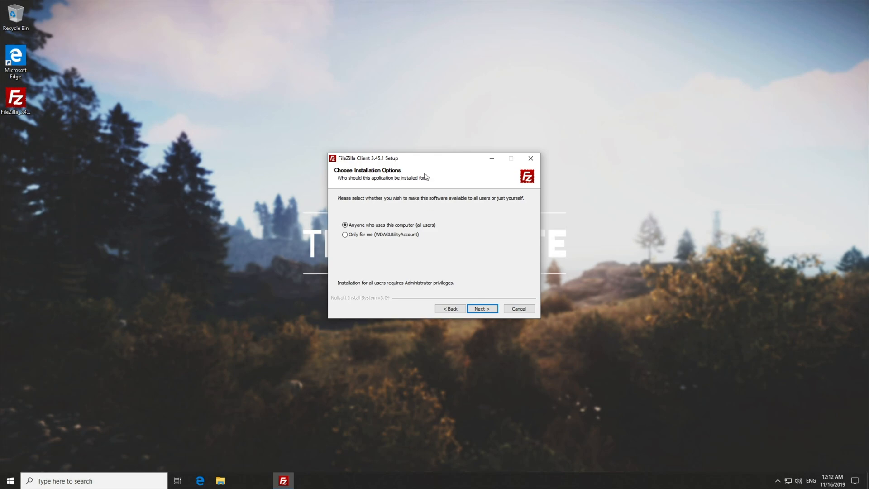
click(345, 225)
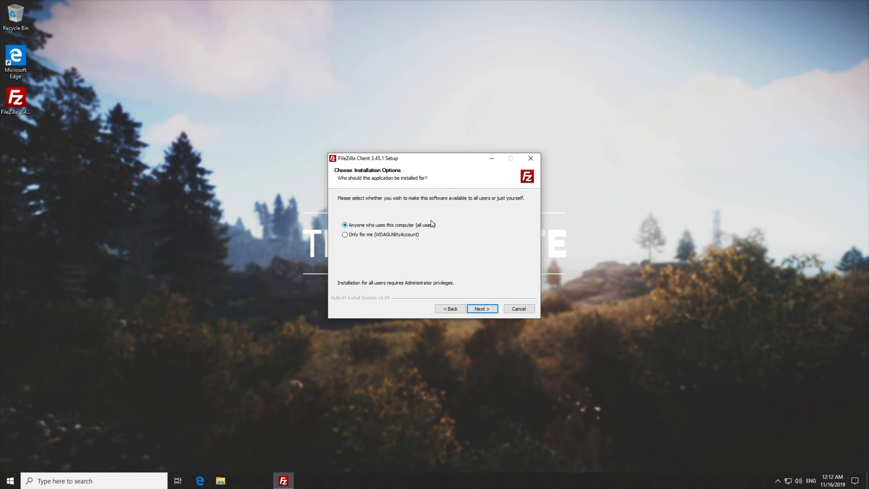
mouse_move(474, 203)
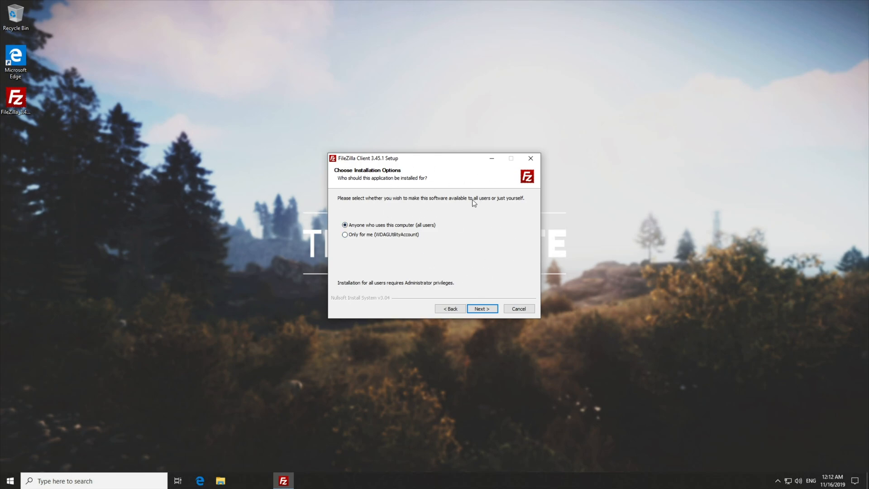
mouse_move(388, 200)
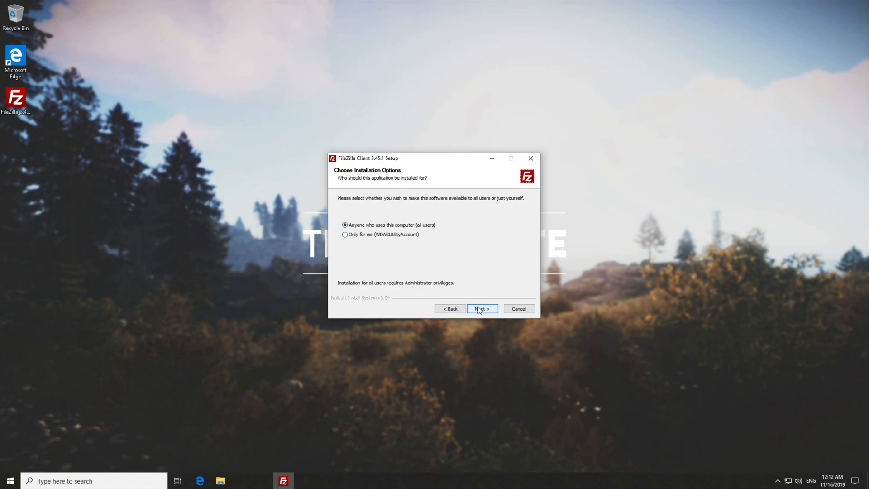
click(481, 309)
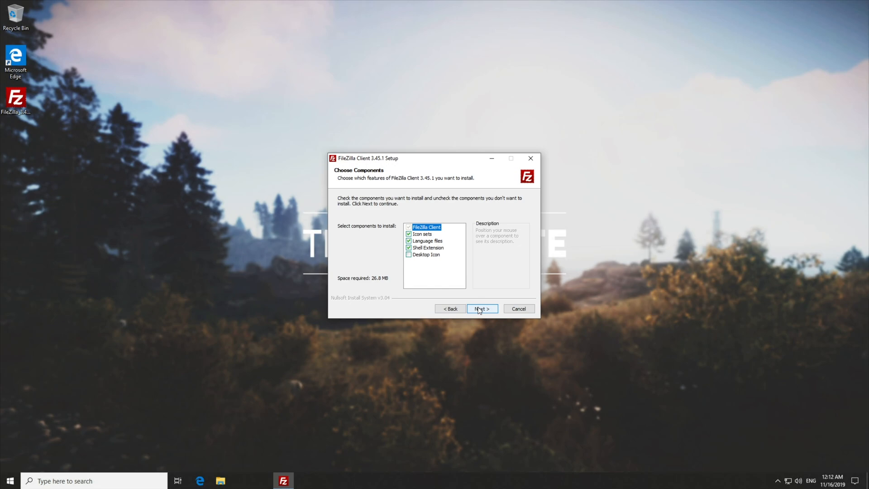
click(409, 254)
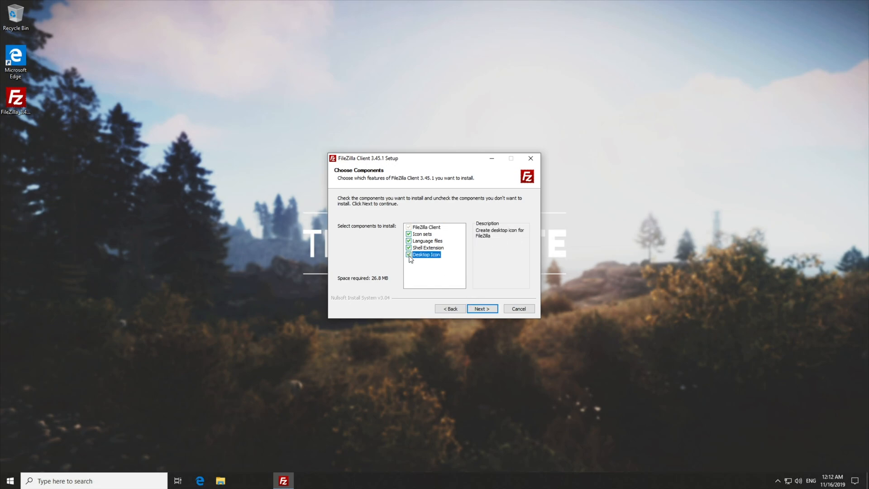
Keep the default install folder, decline the bundled Avast antivirus and finish setup launching FileZilla.
click(481, 308)
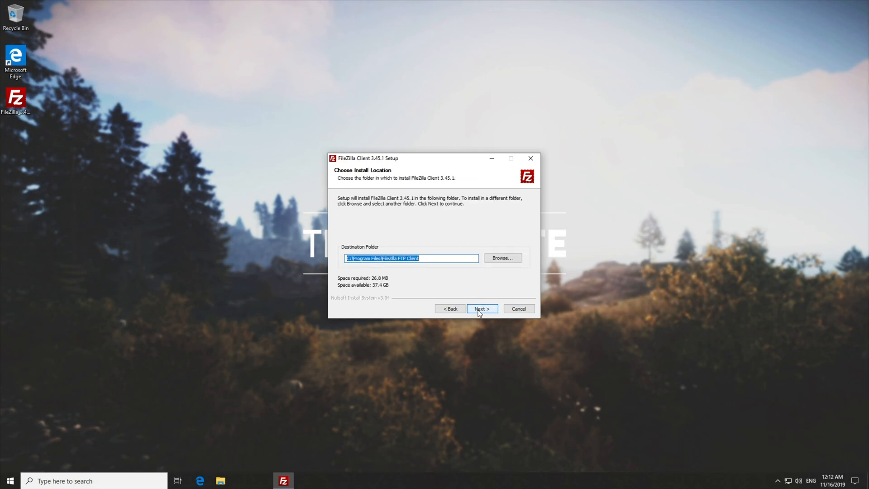
click(481, 308)
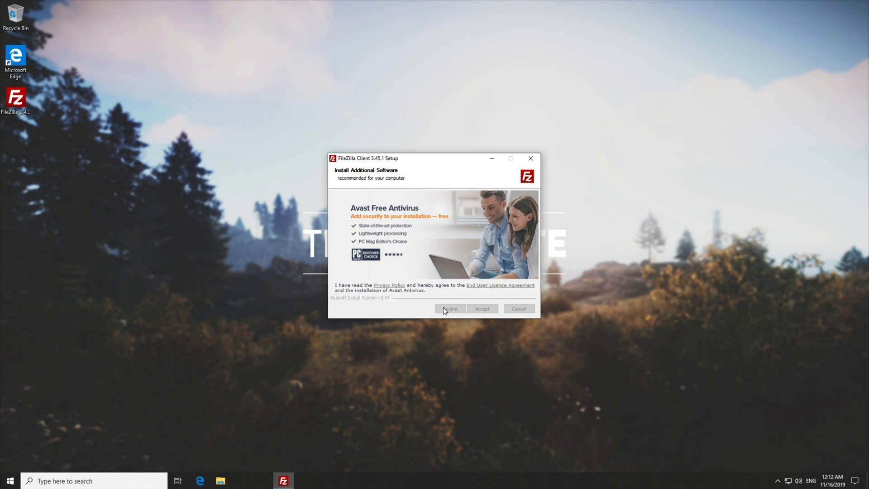
click(449, 309)
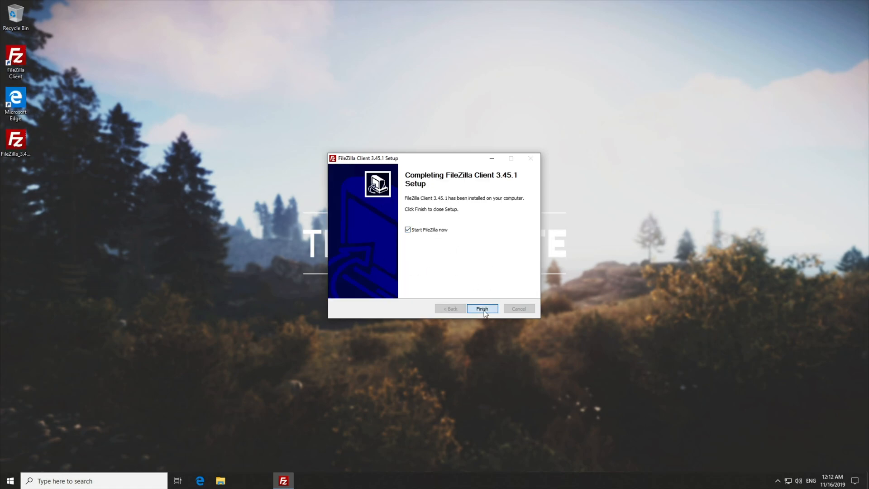
click(480, 308)
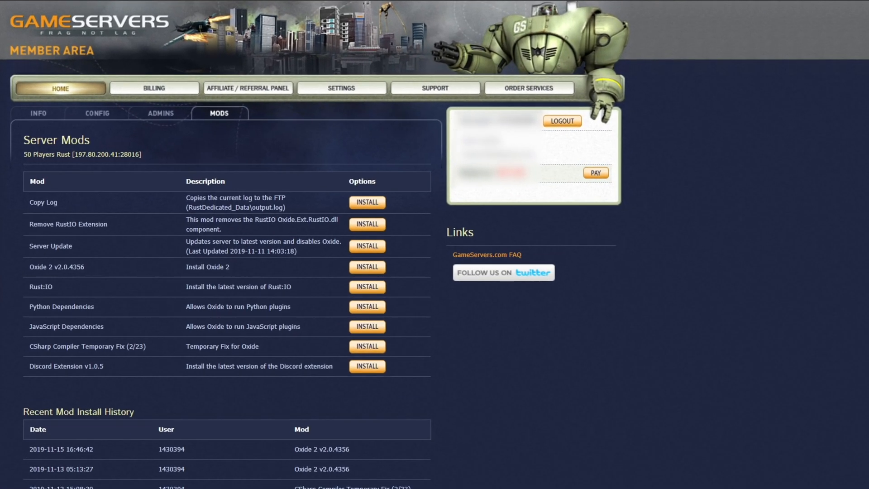
mouse_move(254, 433)
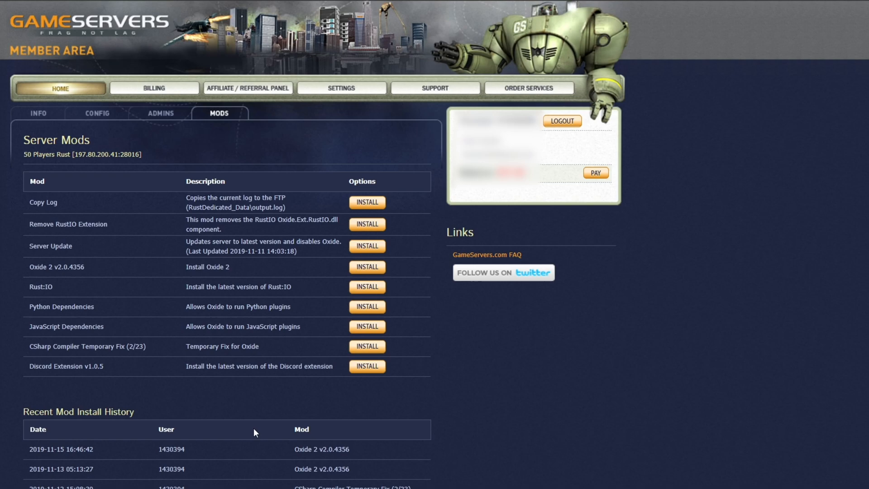
mouse_move(38, 123)
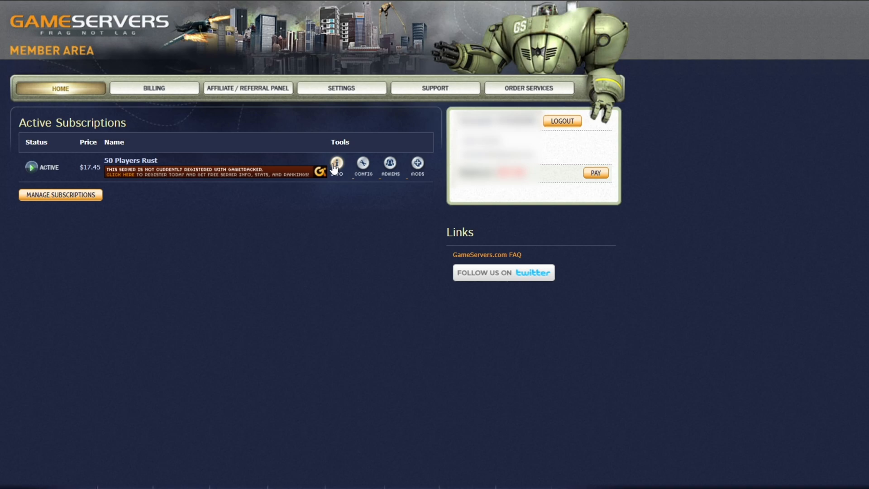
Show the 50 Players Rust server's information page in the GameServers member area.
click(337, 163)
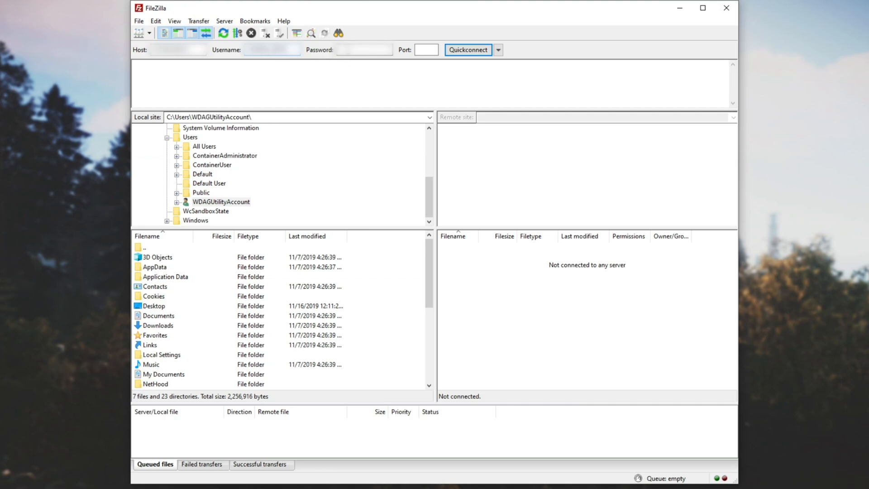
Quickconnect to the GameServers FTP server with the entered login, choosing not to save passwords.
click(363, 49)
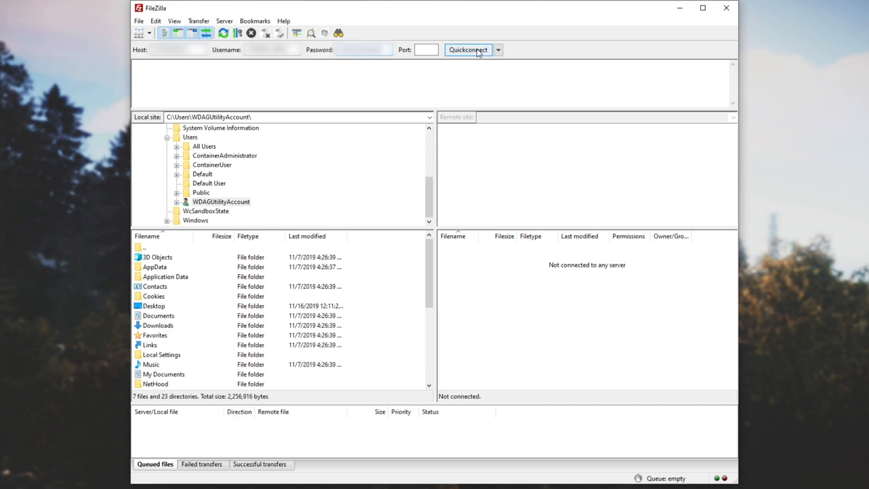
click(468, 50)
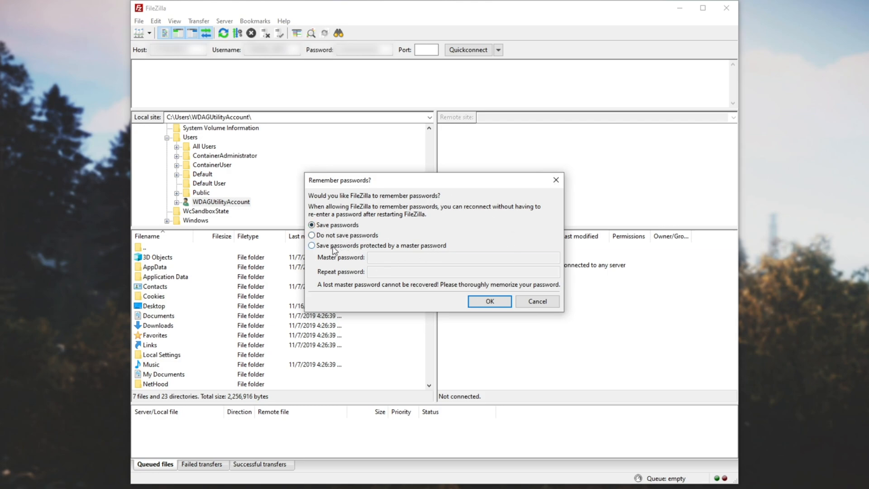
click(312, 246)
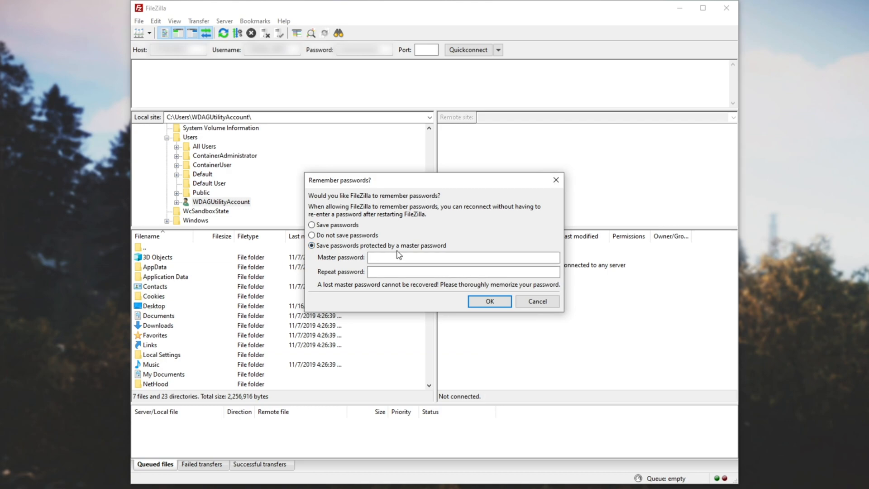
click(463, 256)
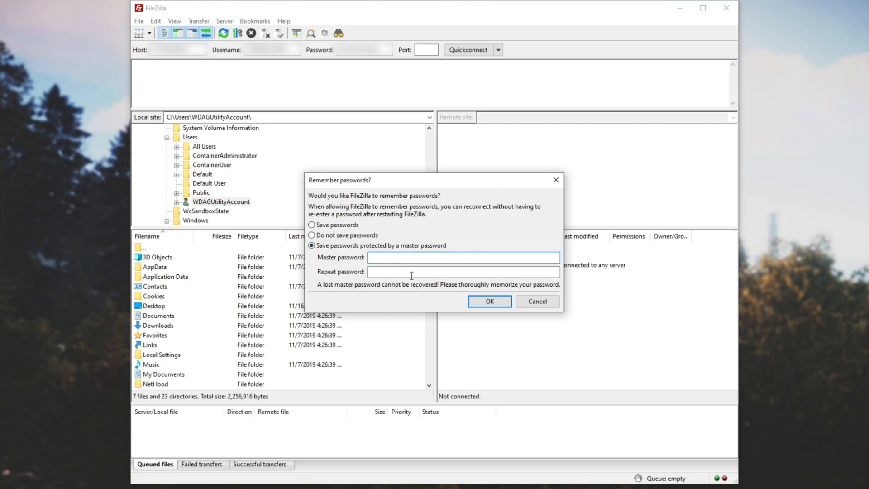
click(313, 235)
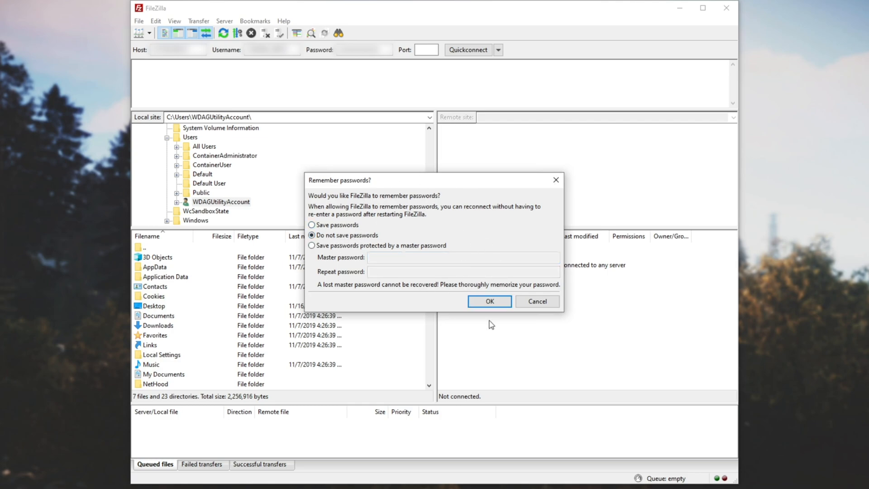
click(488, 301)
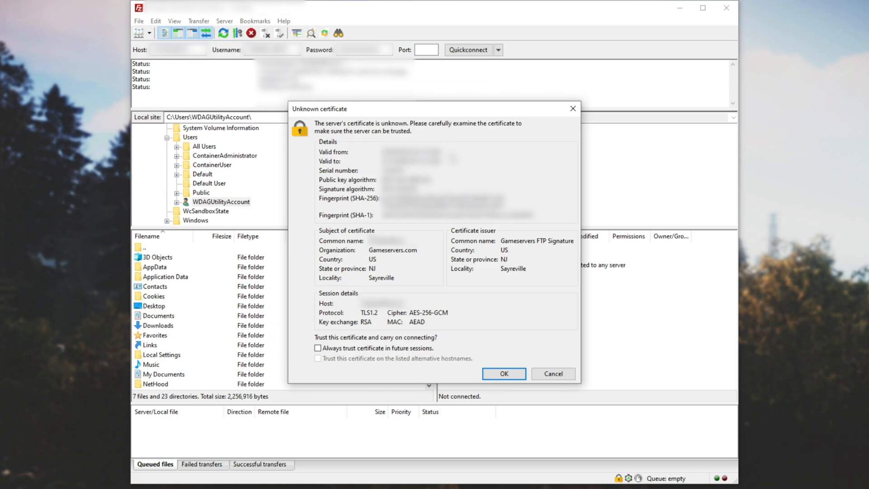
Always trust the server's certificate and carry on connecting.
click(317, 348)
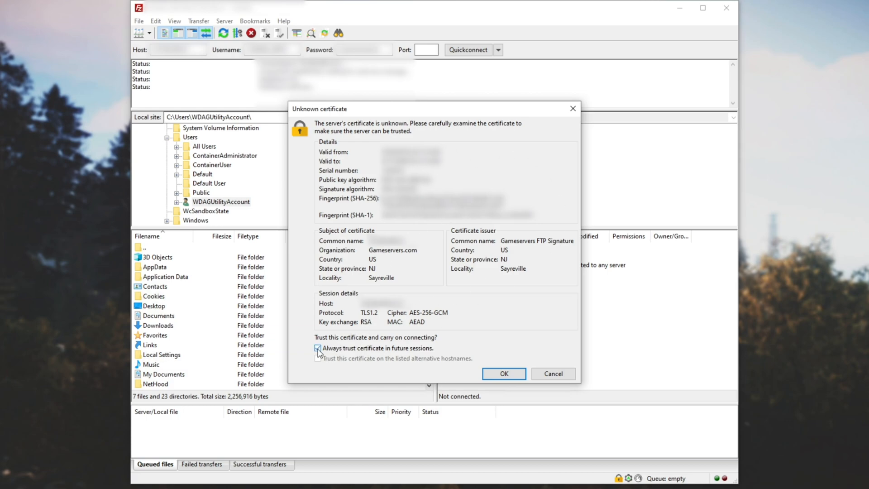
click(503, 374)
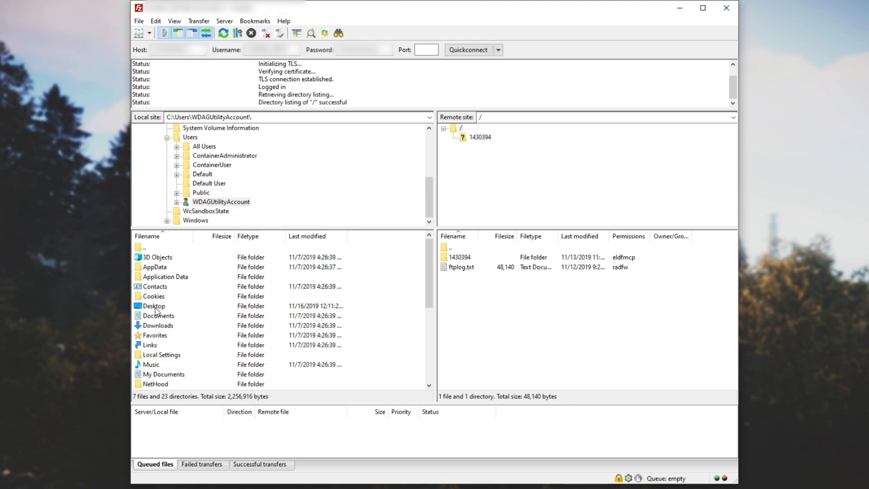
Show the local Desktop folder and browse into the remote ruste server files folder.
double_click(154, 306)
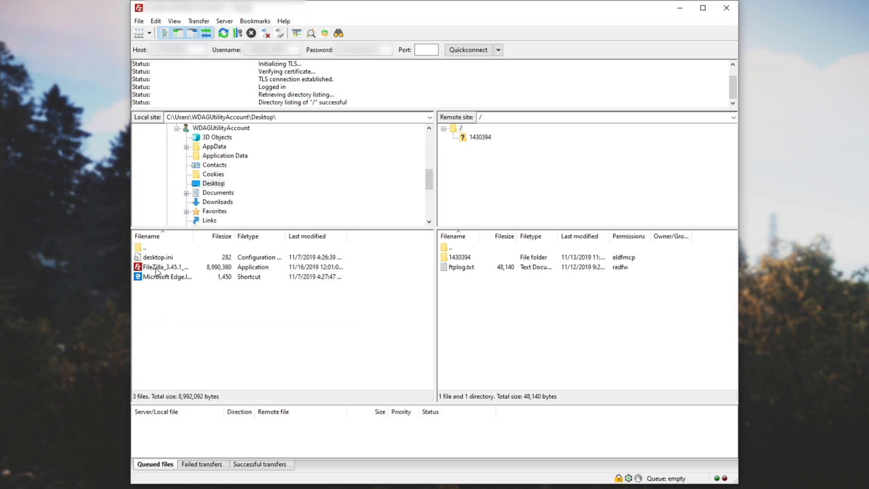
click(167, 277)
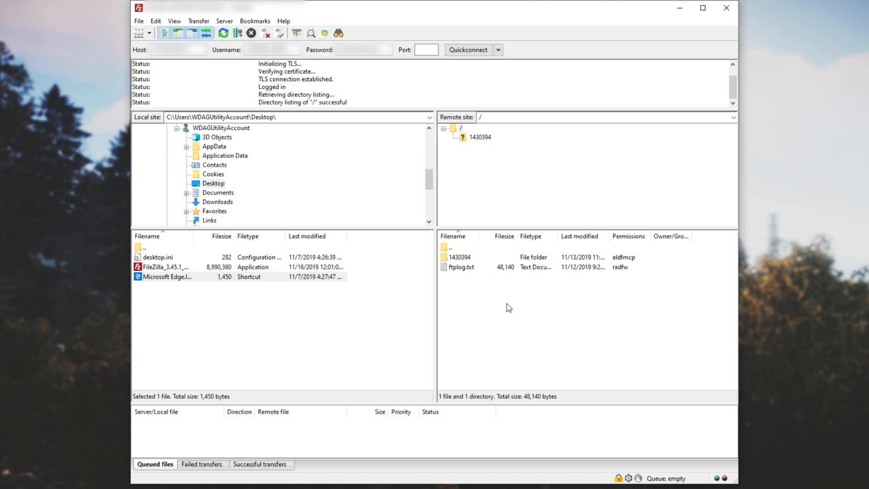
mouse_move(533, 293)
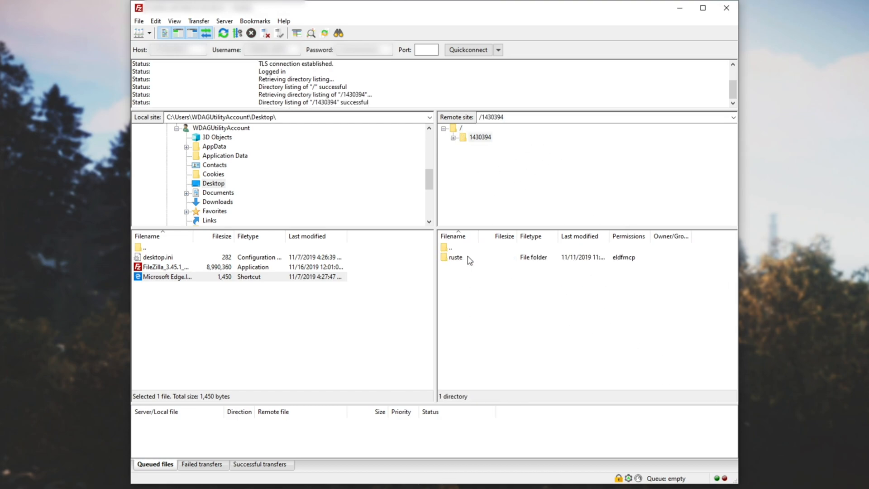
double_click(455, 257)
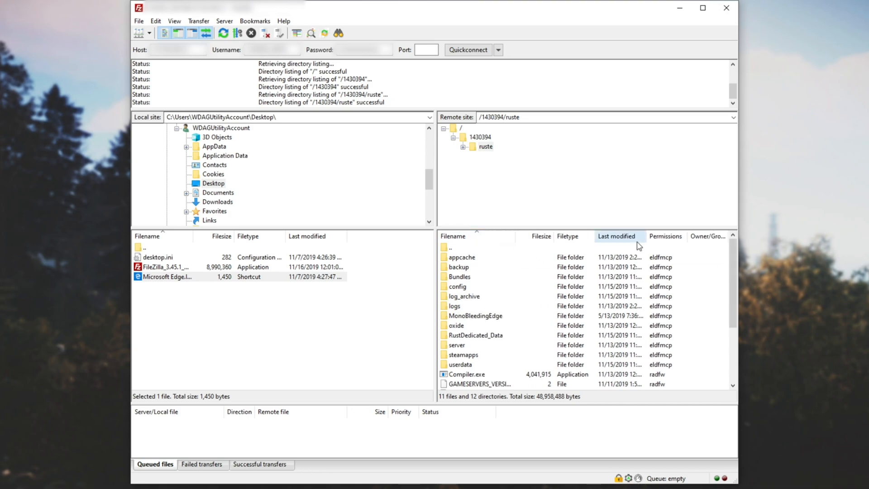
scroll(down, 3)
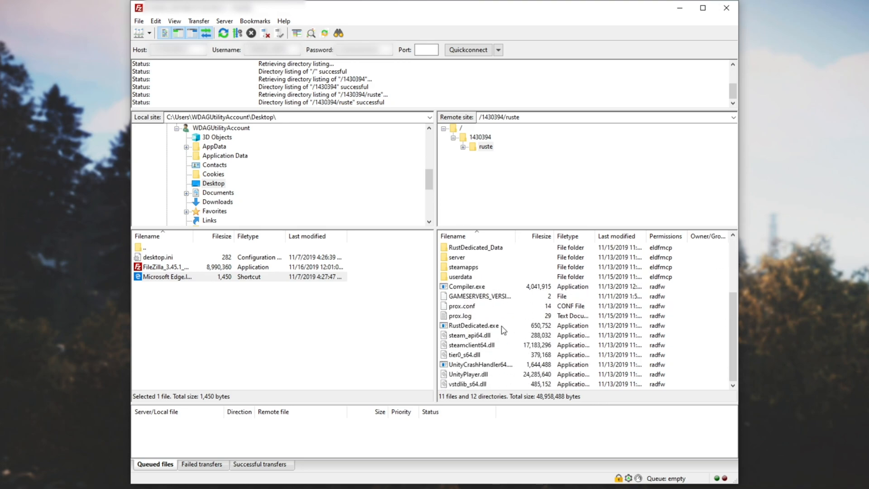
click(474, 325)
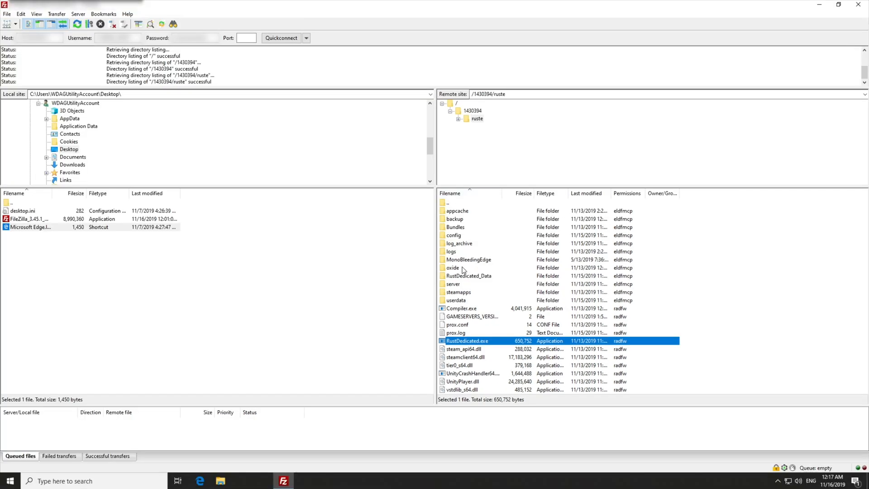
Enter the server's oxide folder and browse its config, plugins and lang folders.
double_click(452, 267)
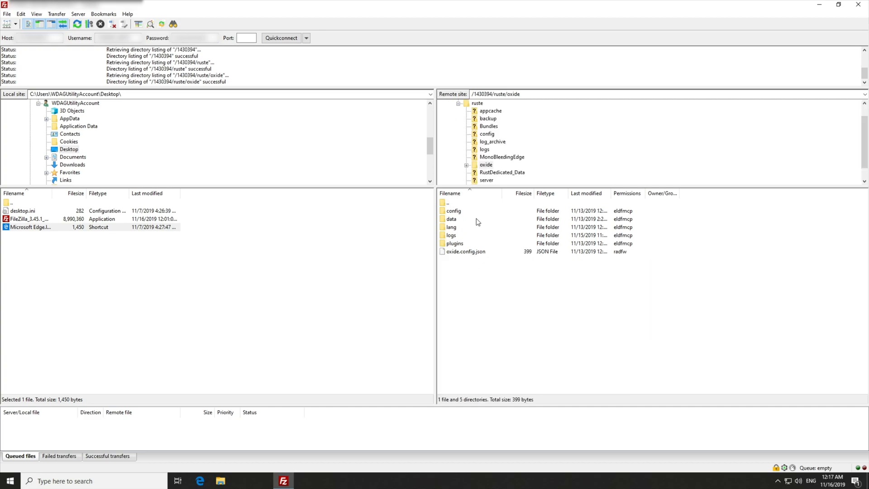
click(454, 211)
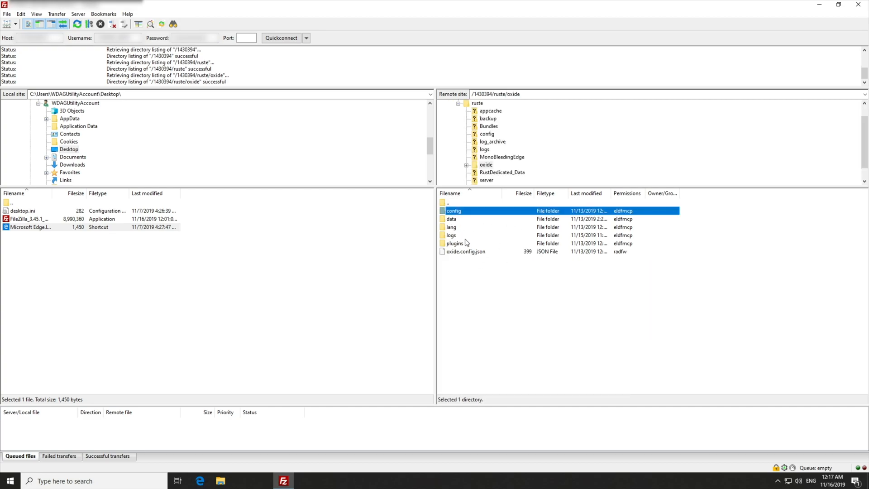
click(455, 244)
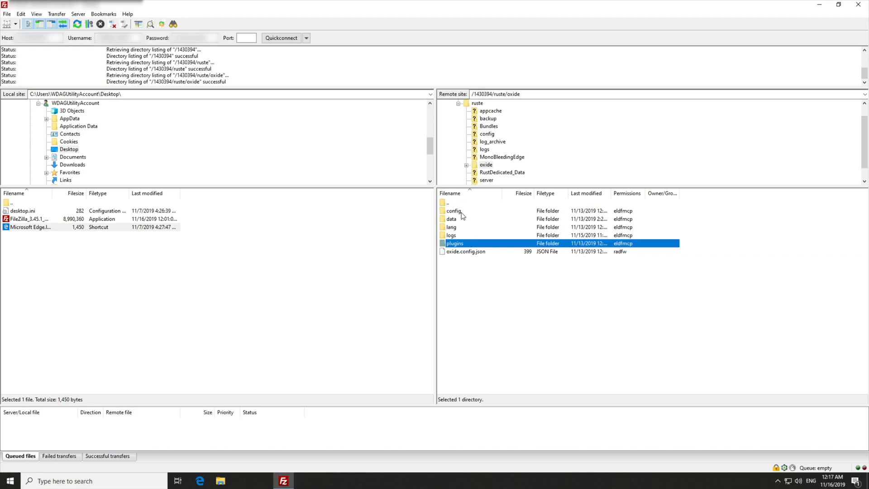
click(451, 226)
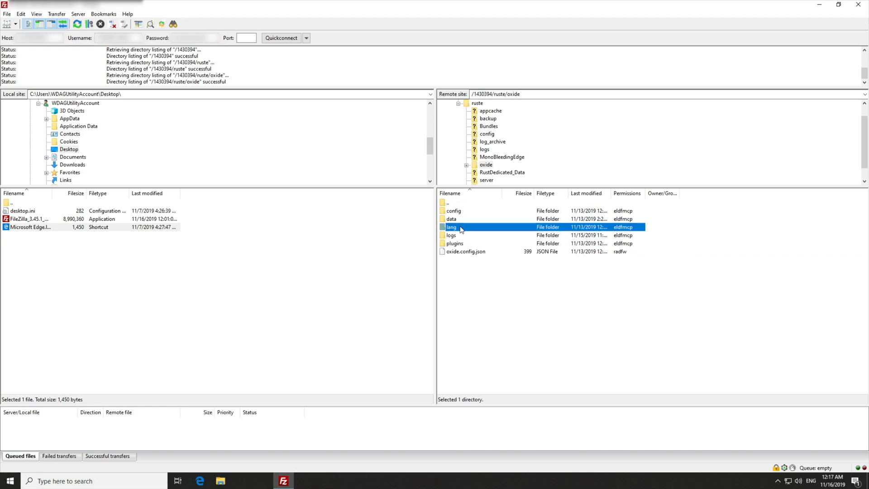
double_click(451, 227)
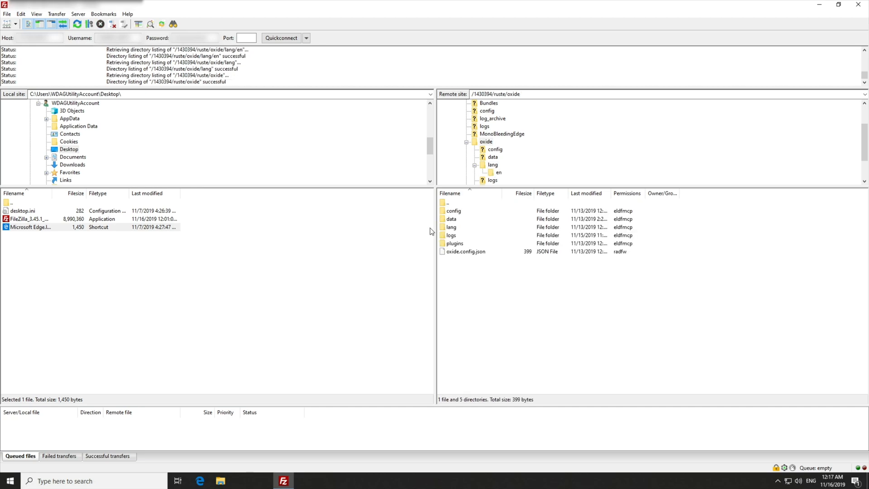
mouse_move(487, 251)
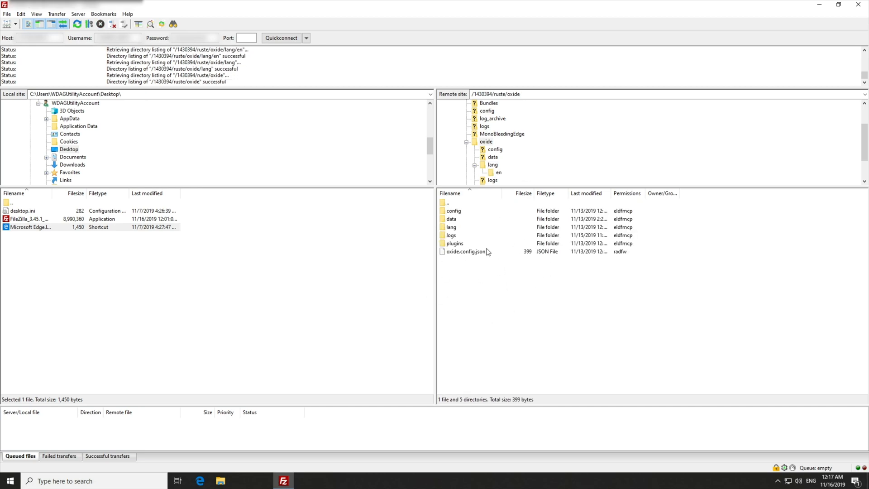
mouse_move(664, 265)
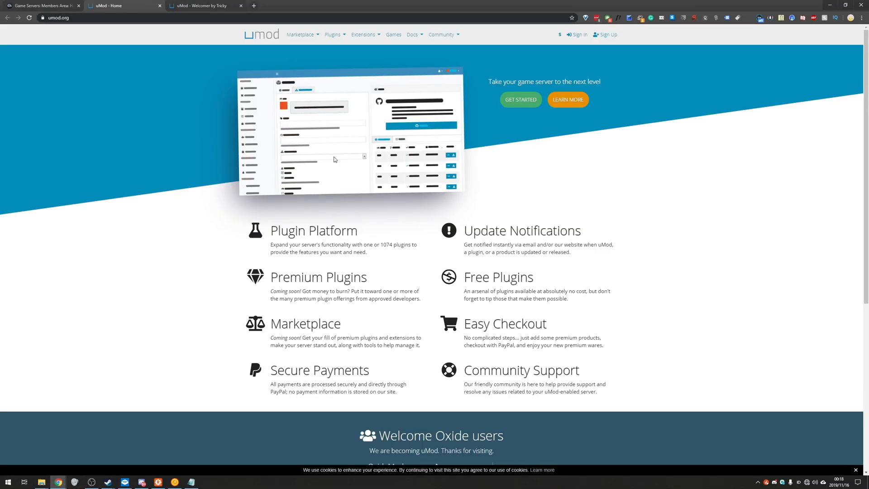
mouse_move(390, 202)
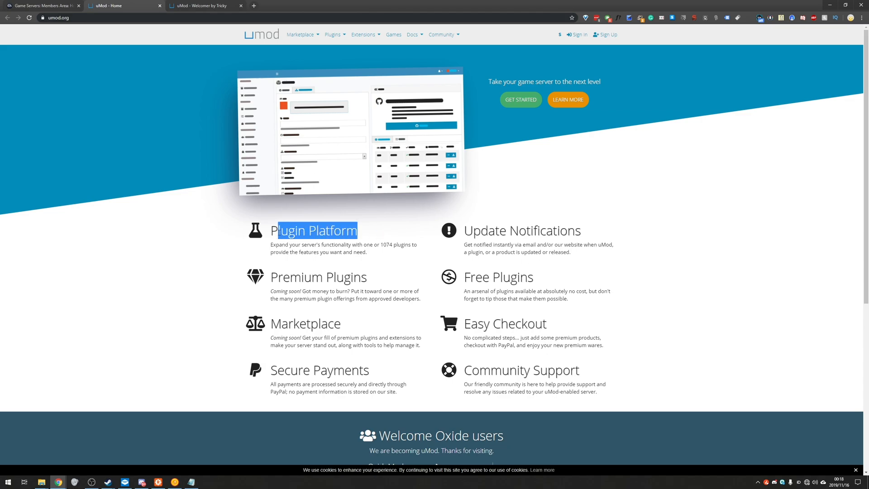
Filter the uMod plugins listing to Rust and reach the Welcomer plugin page.
click(429, 144)
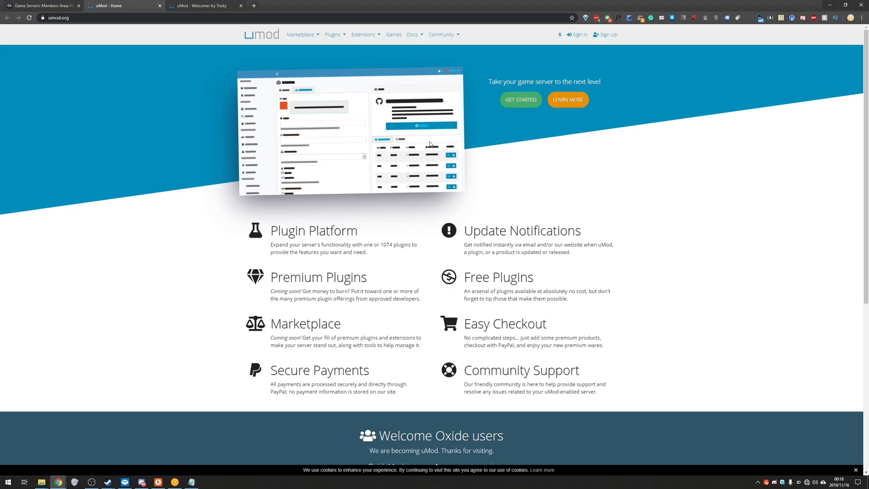
click(333, 34)
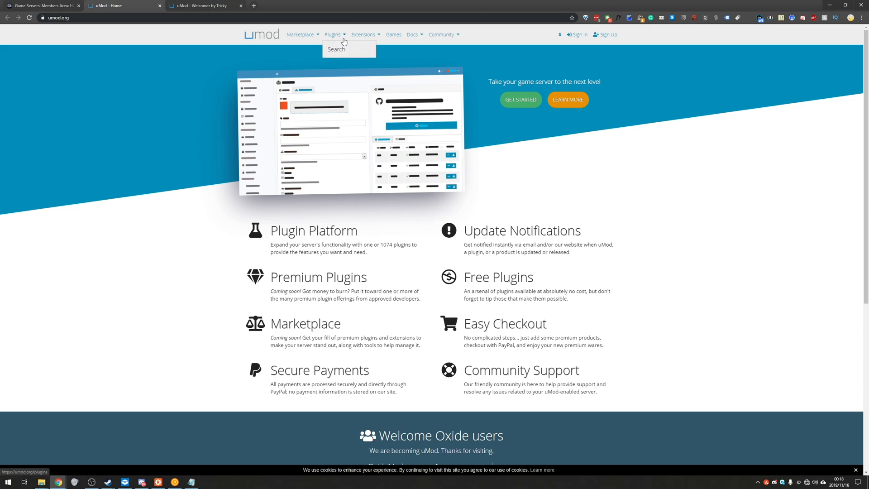
click(335, 49)
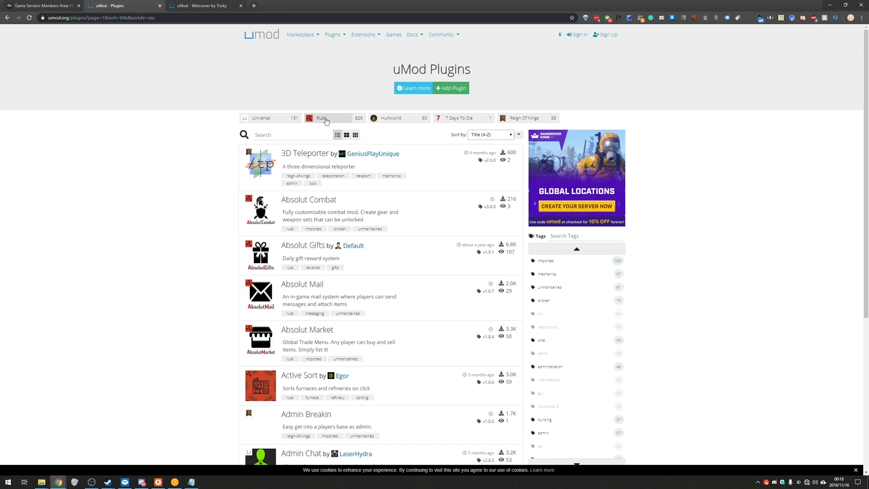
click(326, 118)
text(welcomer)
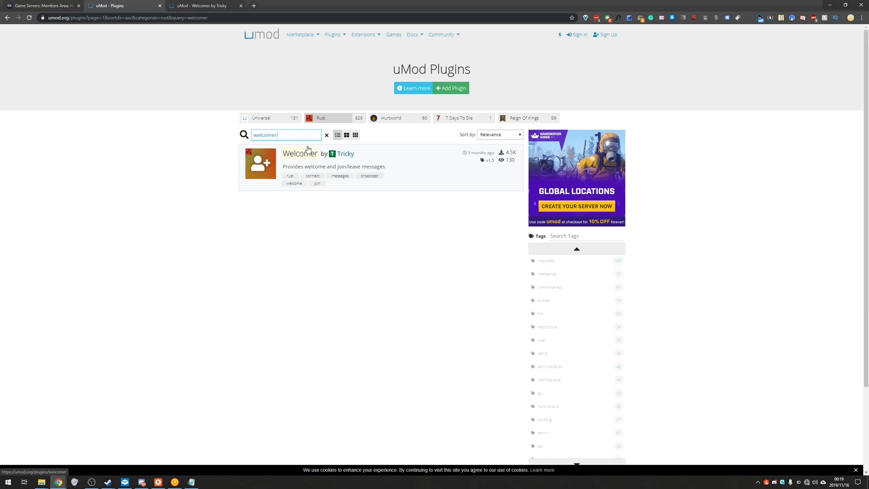
click(300, 154)
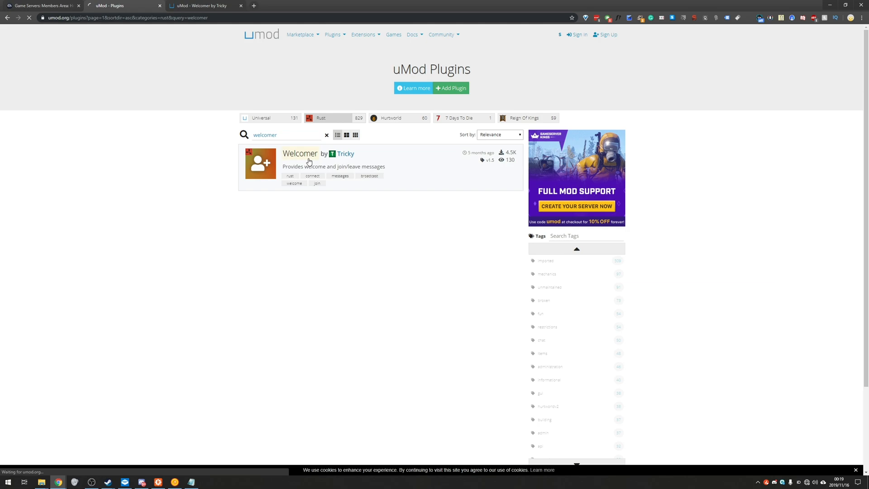
click(300, 154)
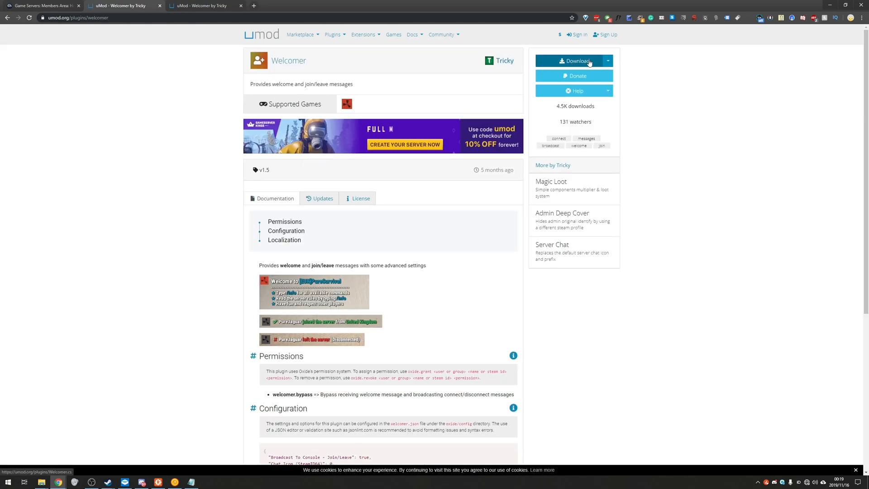
Download Welcomer.cs and show the downloaded file in its folder.
click(574, 61)
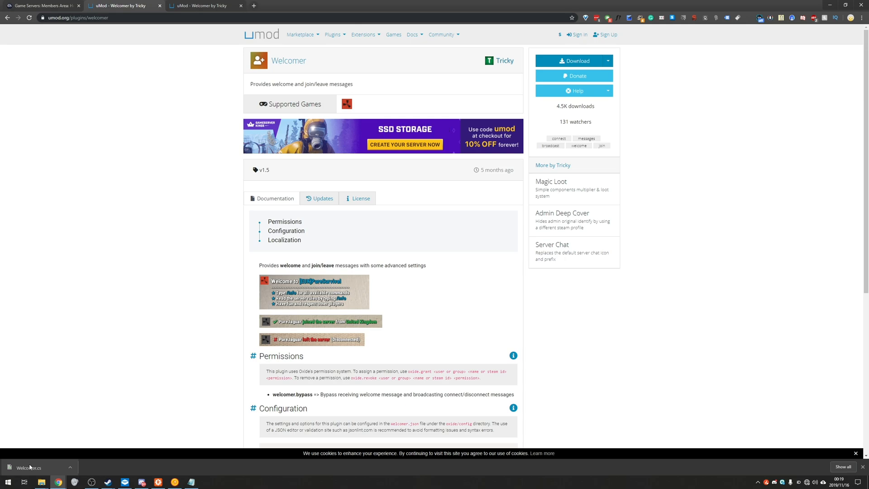
click(71, 467)
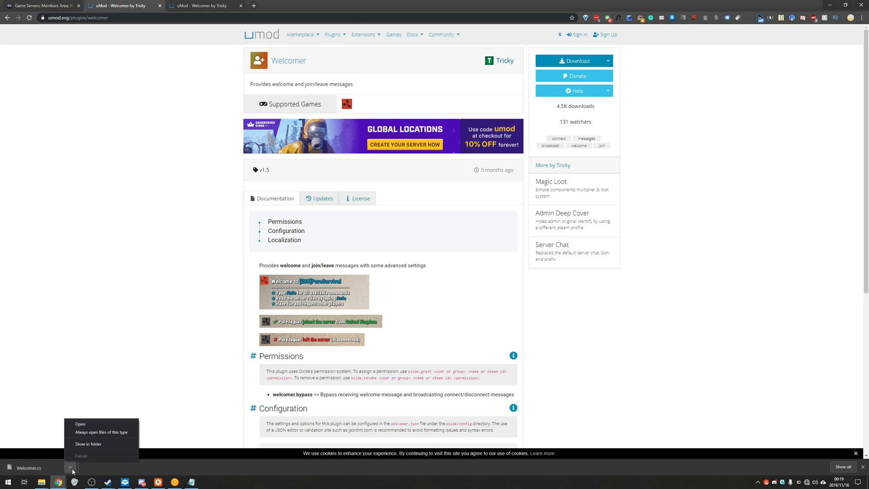
click(282, 481)
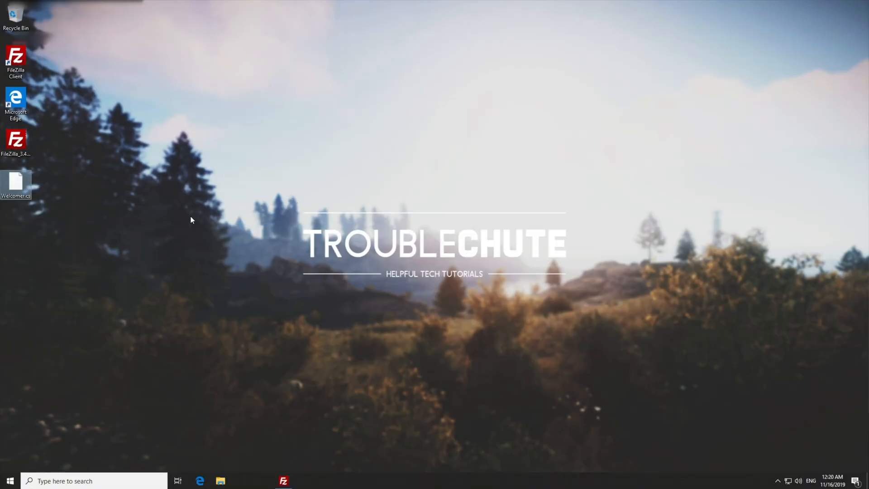
Refresh FileZilla's local Desktop listing so the downloaded Welcomer.cs appears.
click(284, 481)
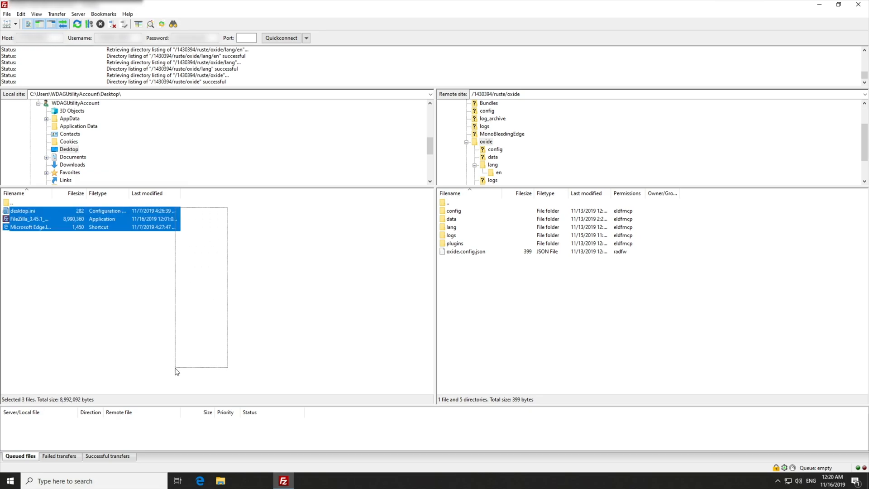
click(140, 161)
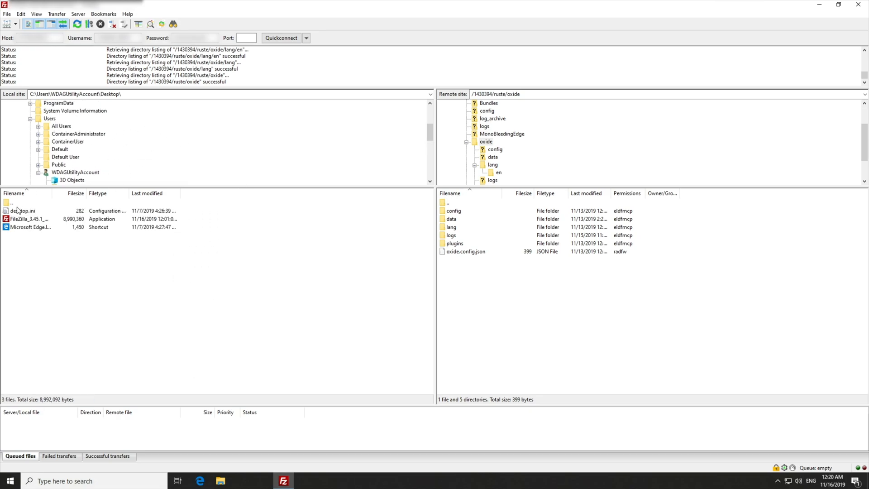
click(11, 202)
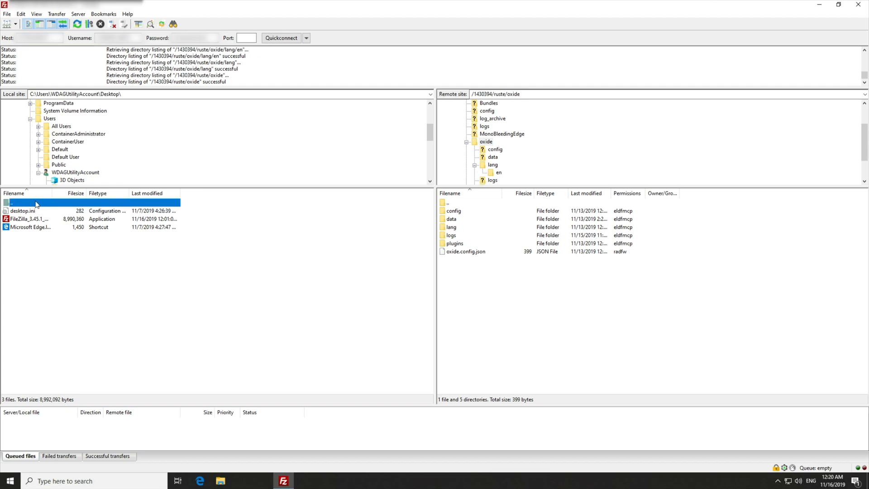
click(76, 94)
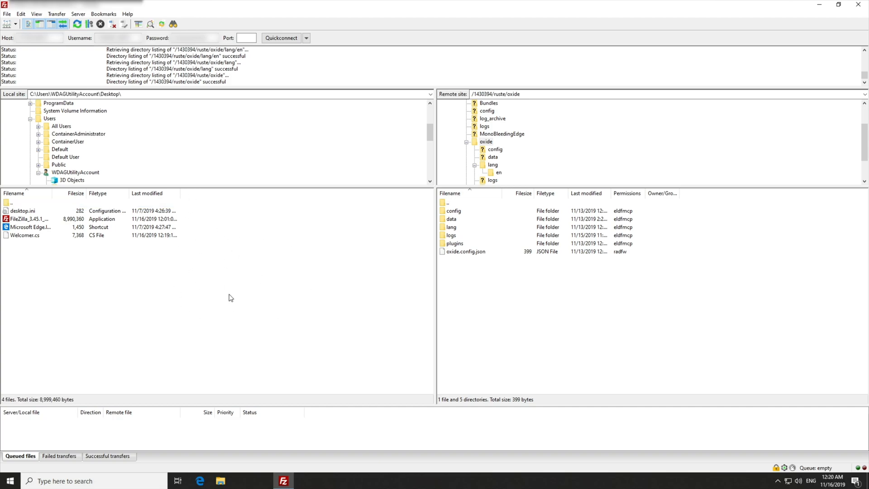
mouse_move(271, 308)
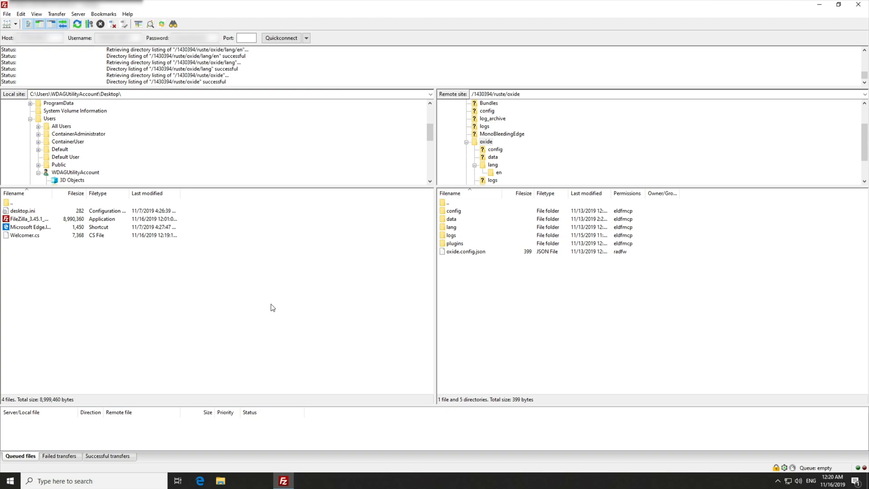
mouse_move(233, 244)
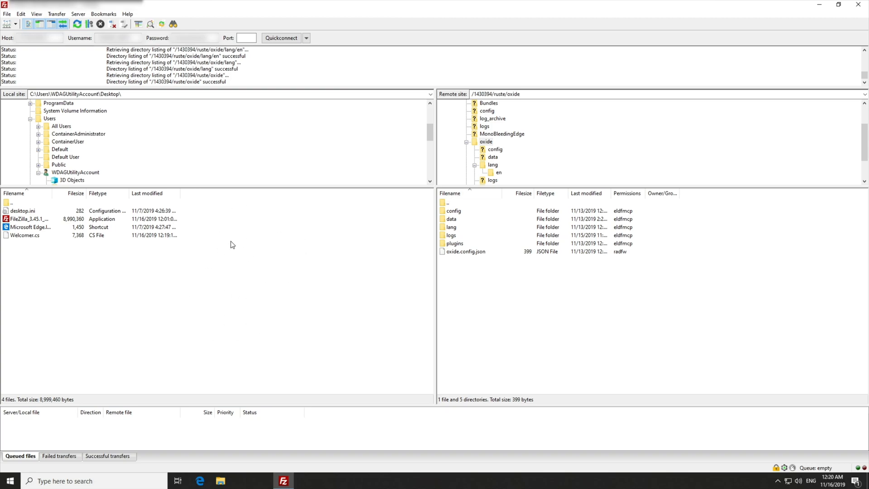
right_click(232, 244)
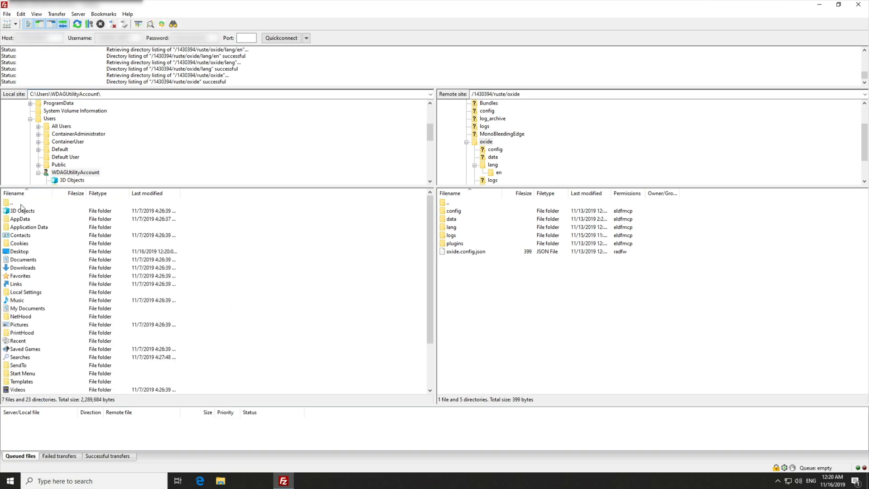
double_click(19, 251)
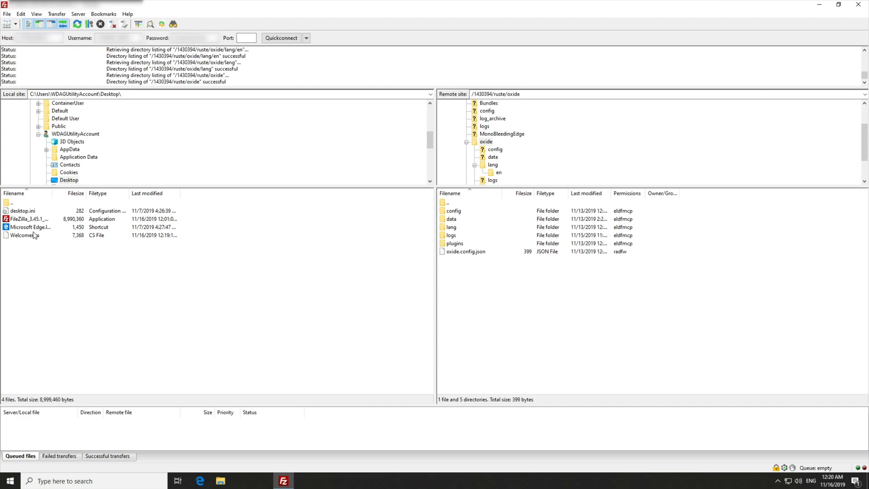
Upload Welcomer.cs into the server's oxide plugins folder and locate Welcomer.json in the config folder.
click(25, 235)
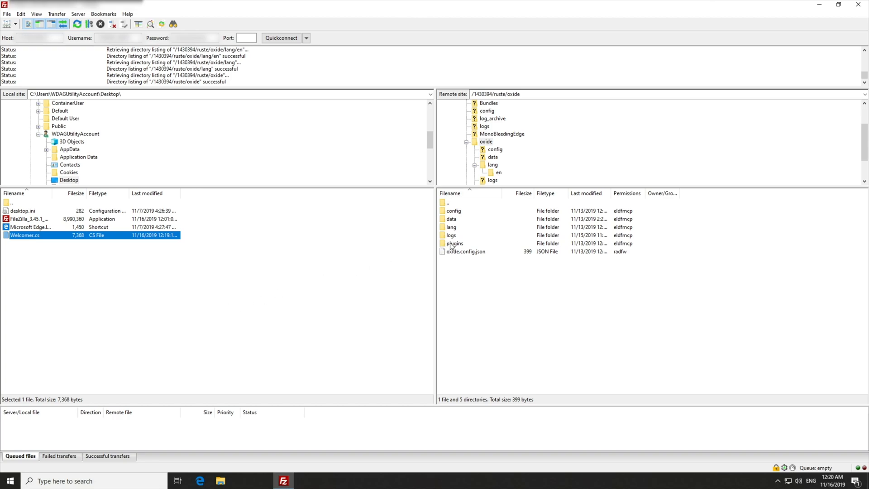
double_click(454, 244)
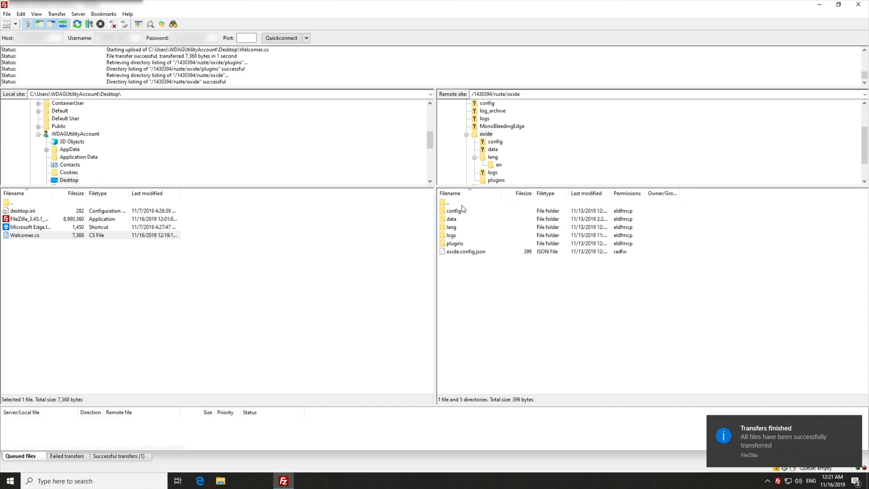
double_click(456, 211)
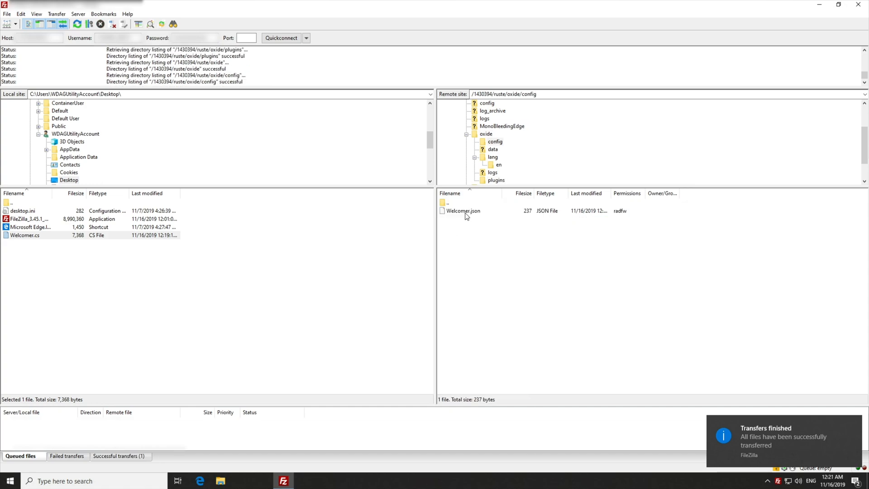
click(462, 211)
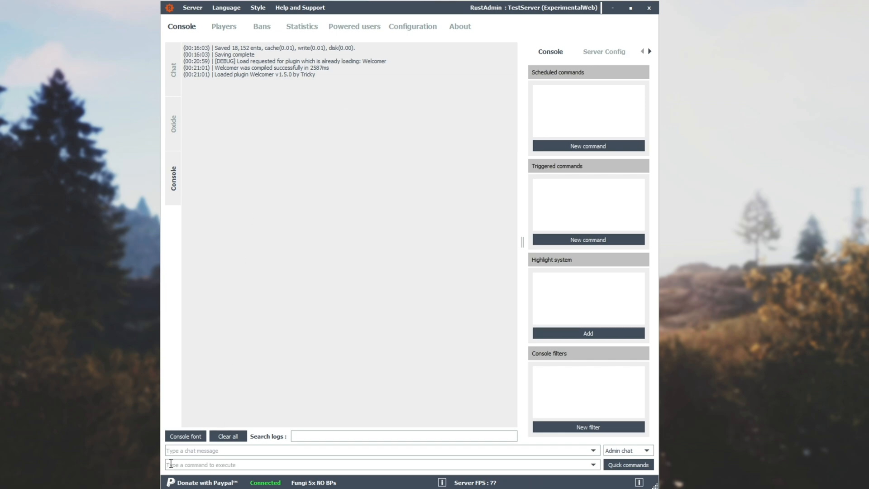
Run oxide.unload welcomer, oxide.load Welcomer and oxide.reload Welcomer in the RustAdmin console.
text(oxide.unload welcomer)
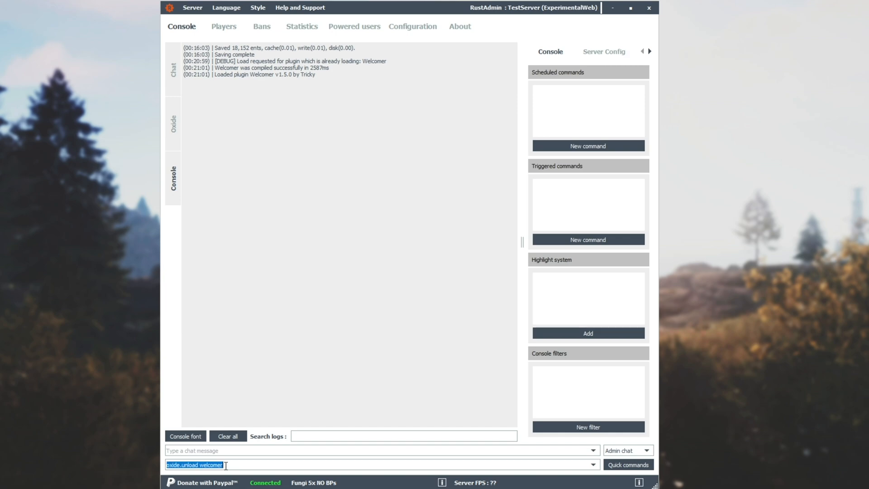
key(Enter)
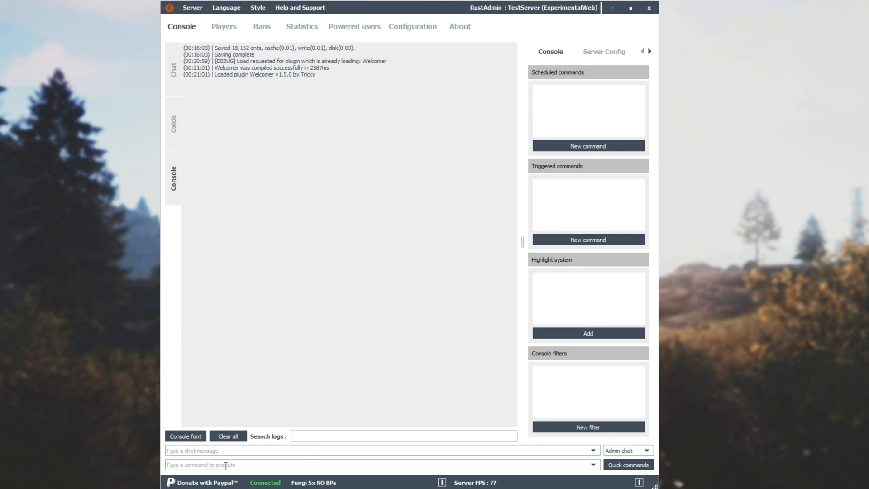
text(oxide.unload welcomer)
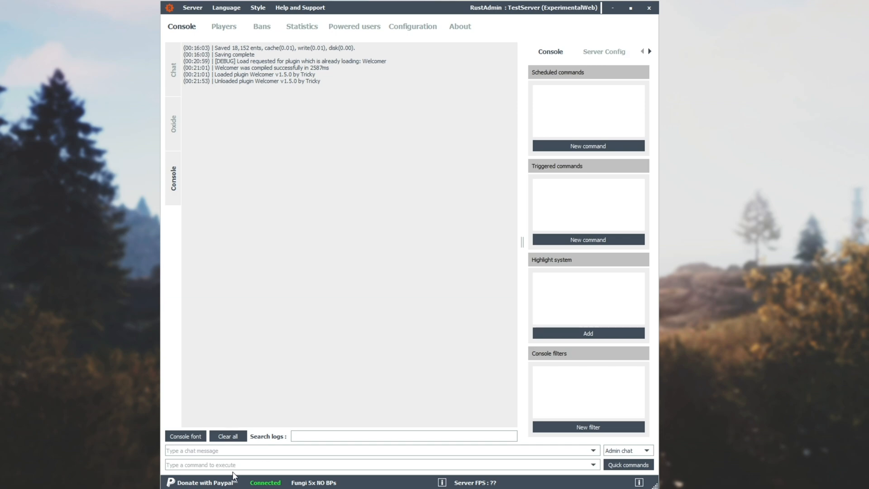
text(oxide.load W)
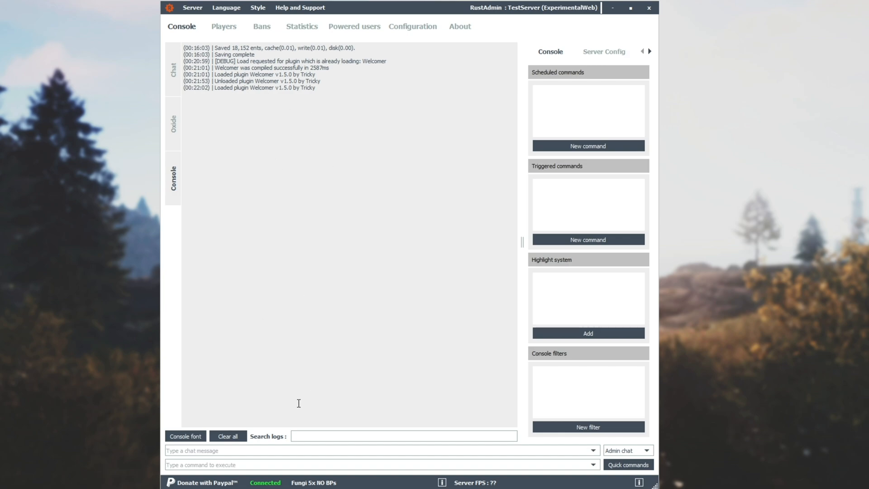
mouse_move(229, 475)
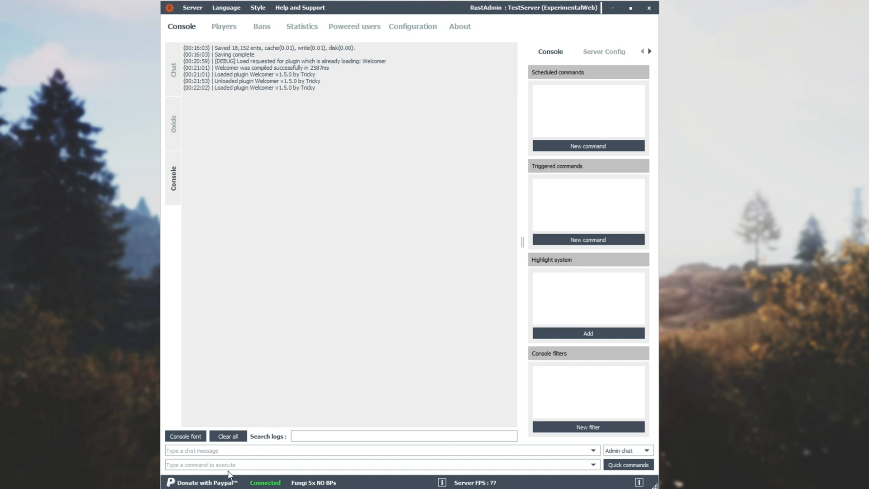
text(oxide.reload)
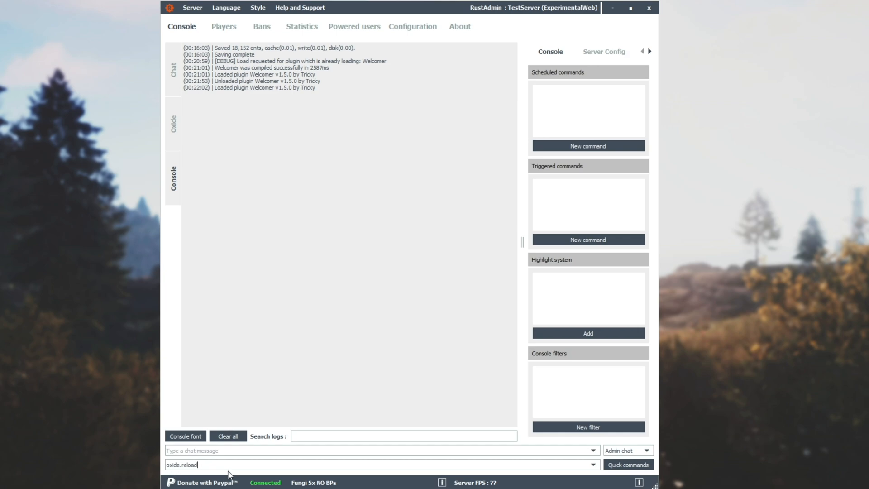
text(W)
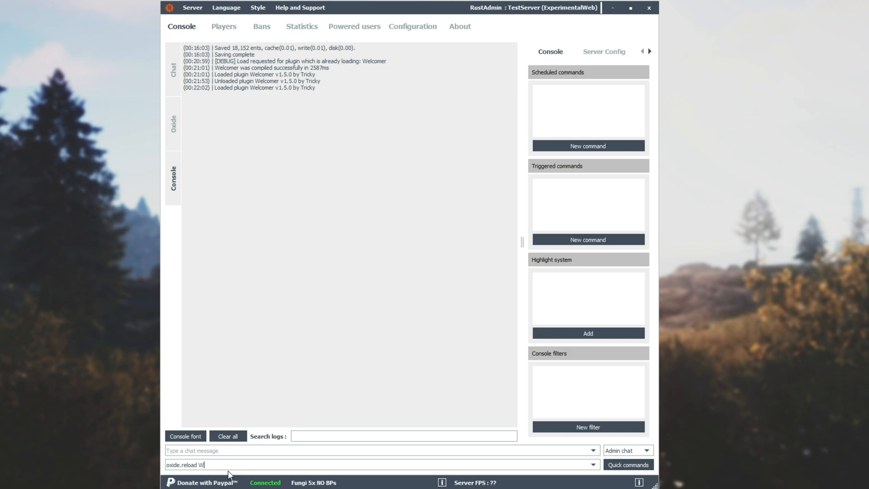
text(elcomer)
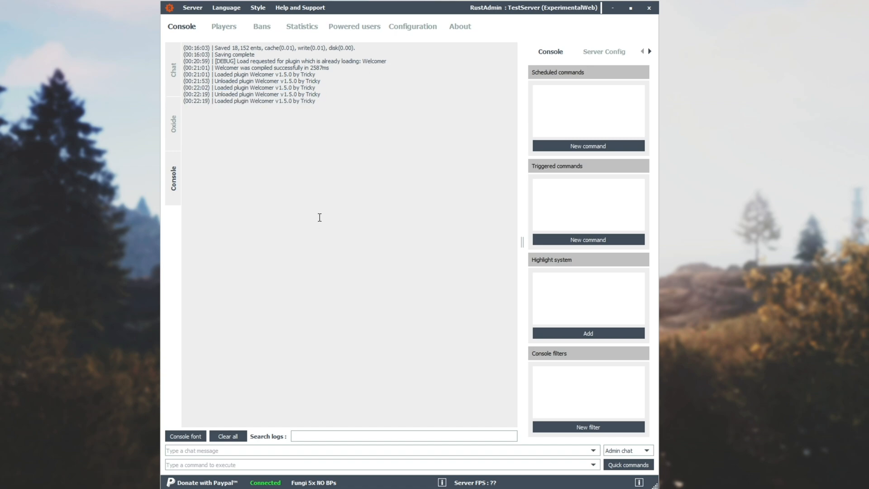
mouse_move(213, 317)
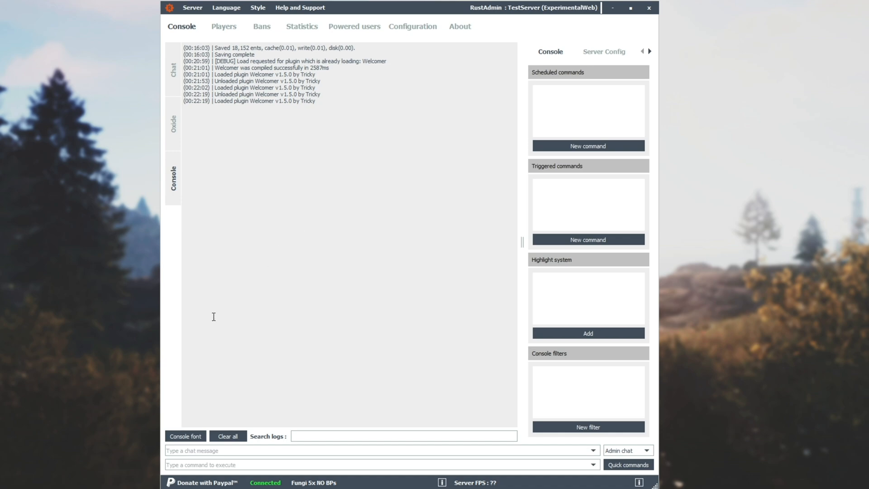
mouse_move(217, 331)
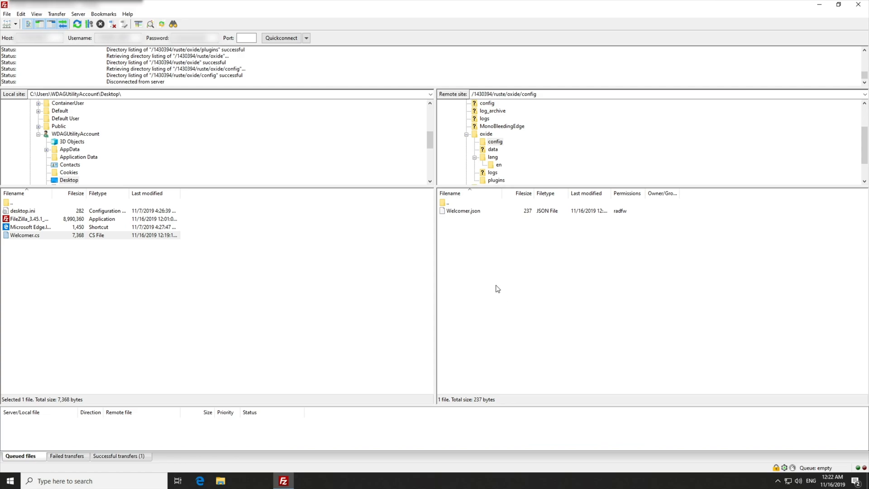
mouse_move(328, 11)
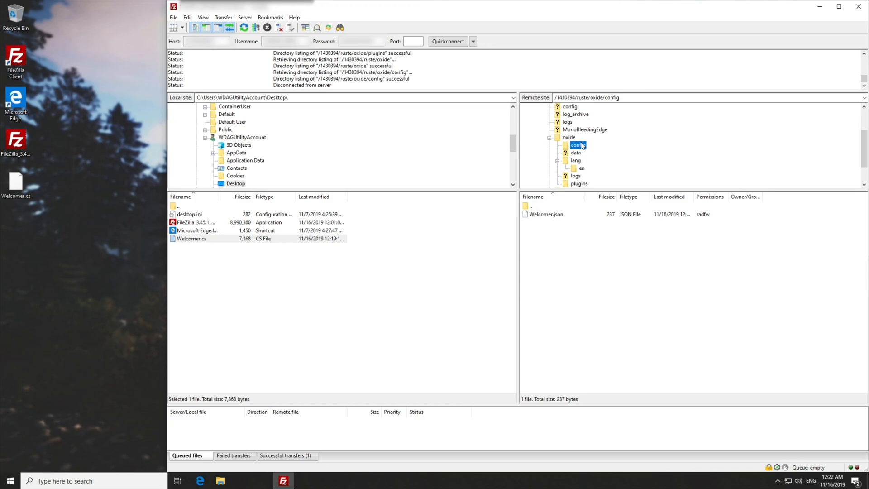
Download Welcomer.json from the server's config folder to the Desktop and open it with Notepad.
click(576, 152)
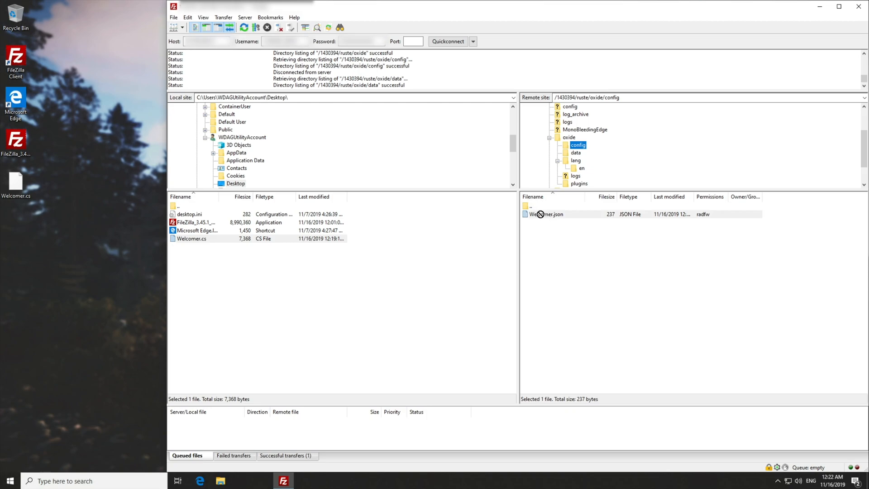
mouse_move(557, 216)
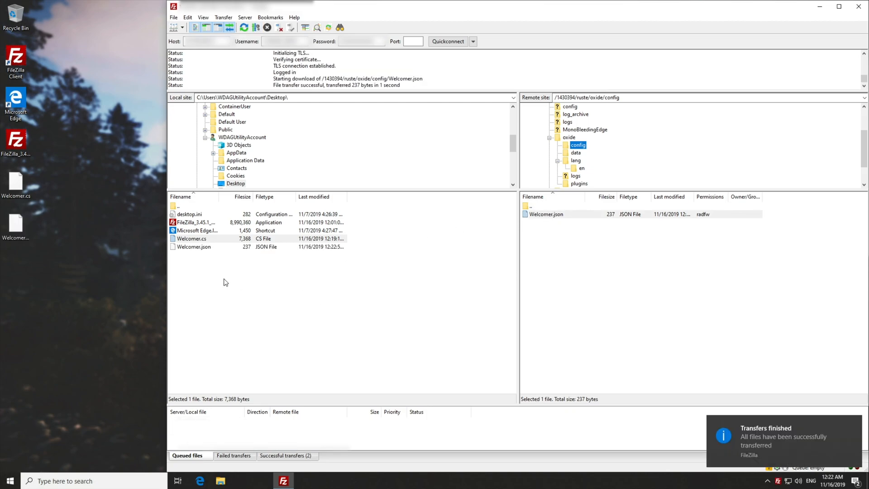
click(15, 224)
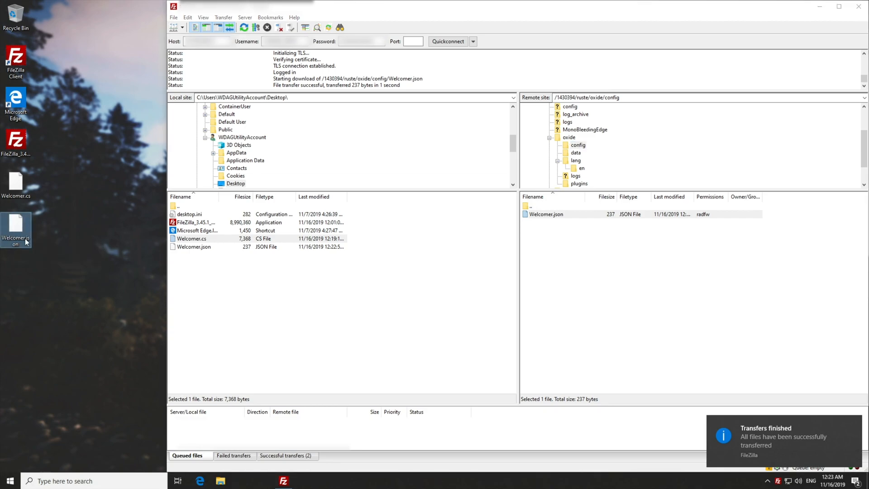
right_click(15, 227)
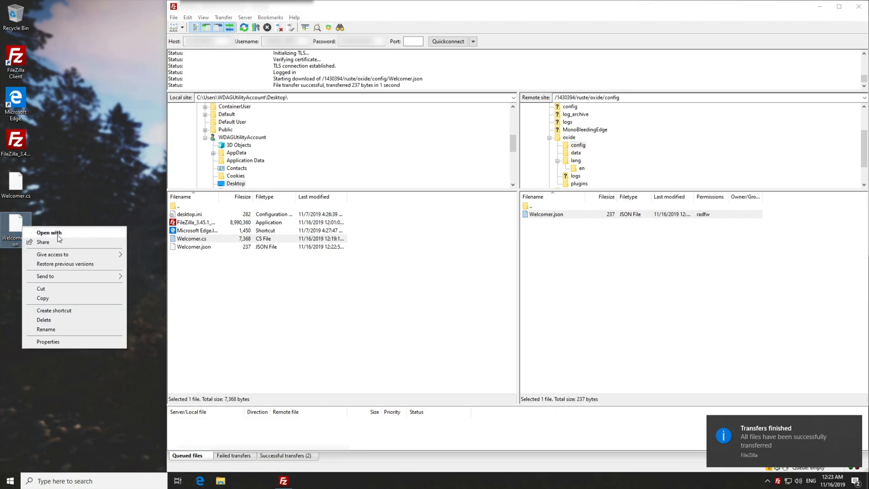
click(49, 233)
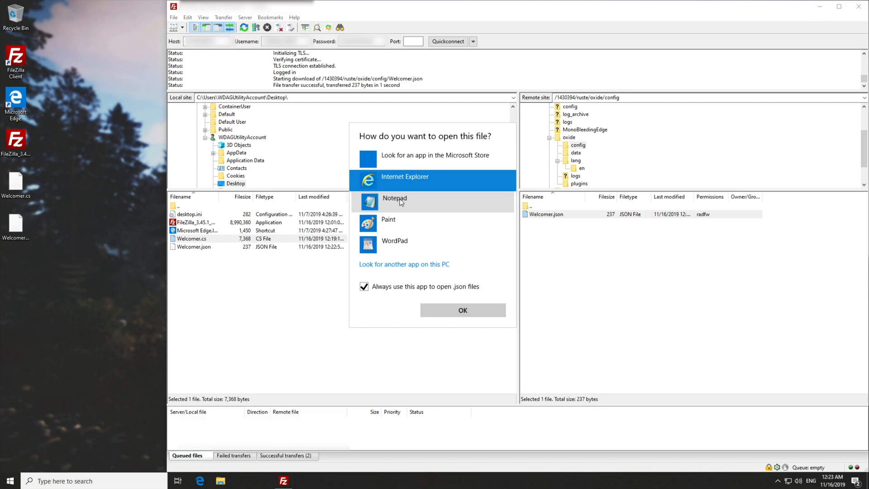
click(394, 198)
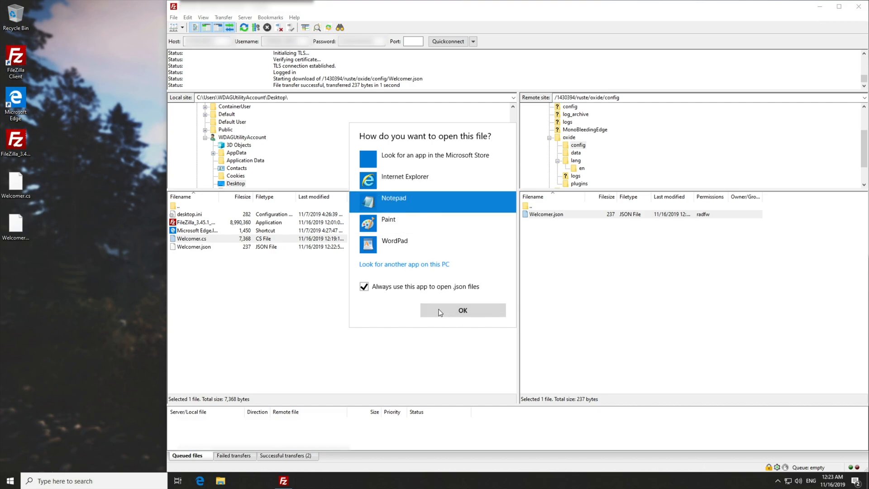
click(463, 310)
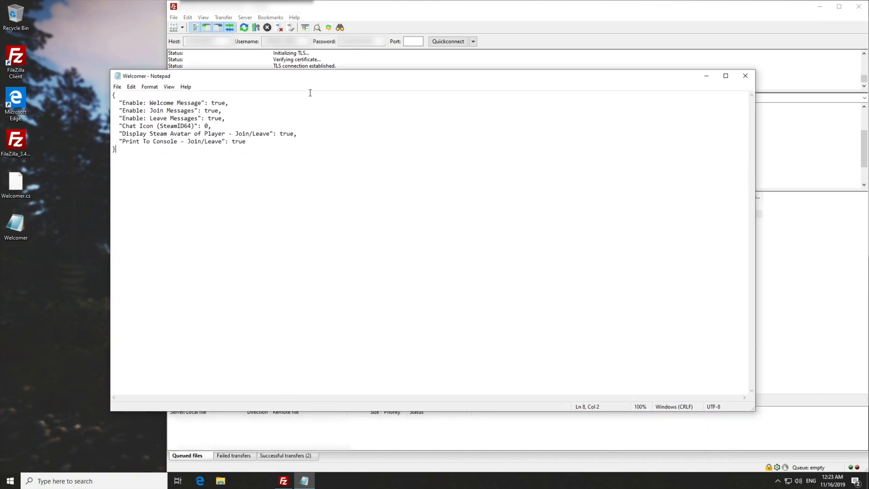
mouse_move(257, 182)
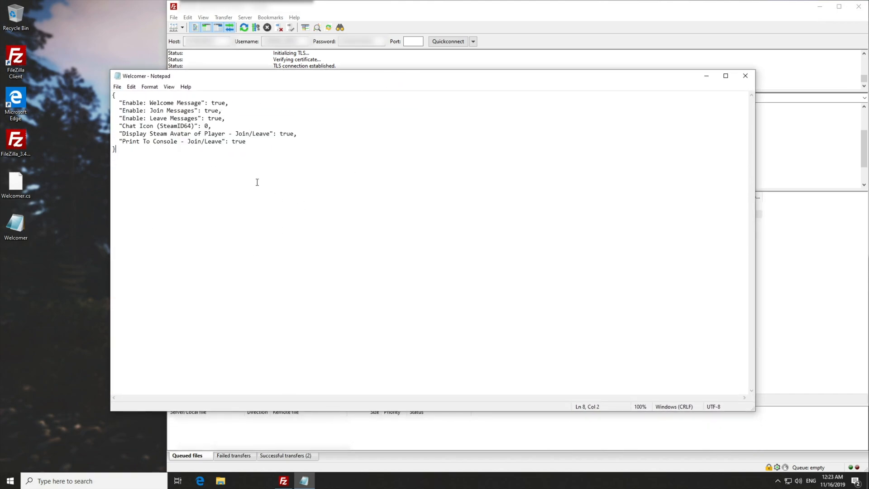
mouse_move(556, 228)
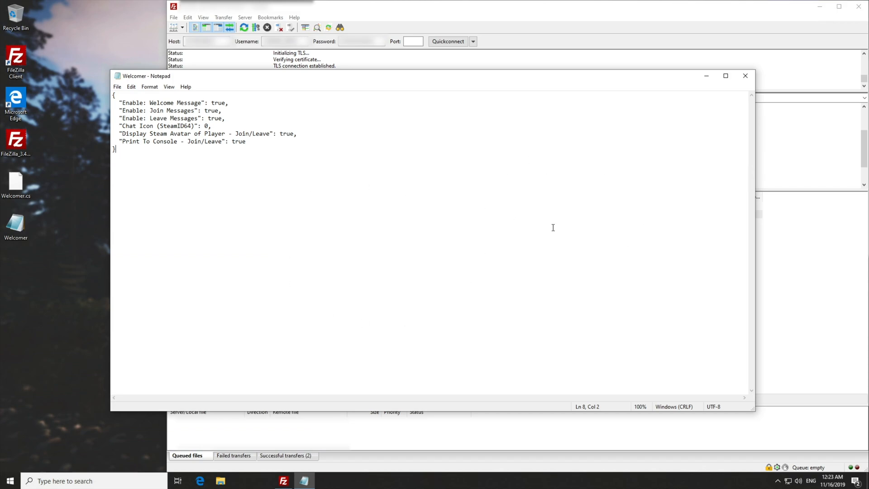
mouse_move(574, 205)
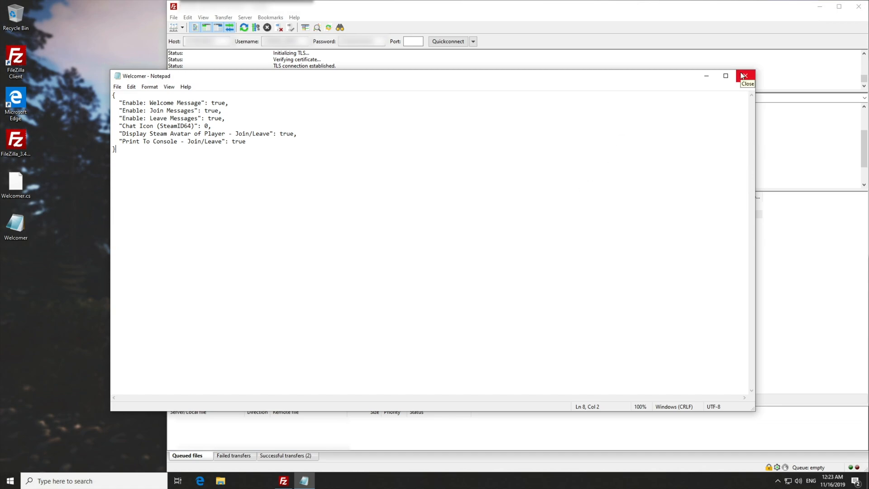
Close Welcomer.json in Notepad without edits and return to FileZilla's oxide config folder.
click(745, 76)
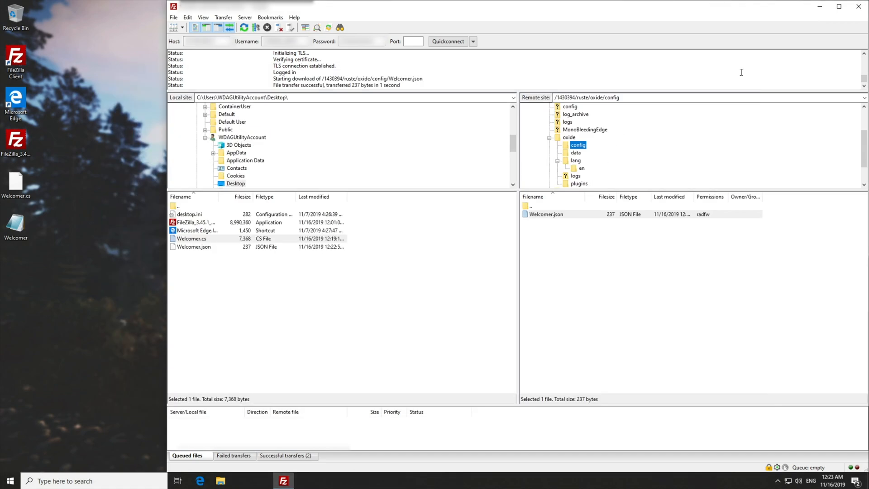
mouse_move(564, 206)
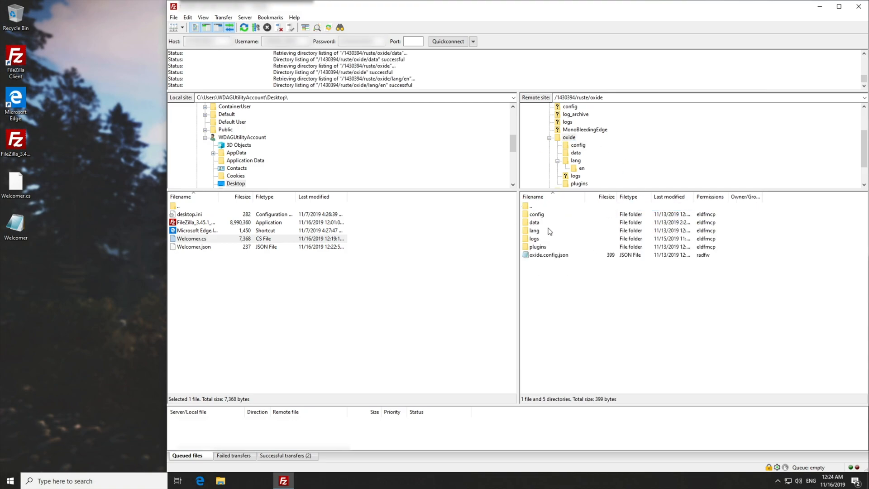
Navigate the remote side into oxide/lang/en and select Welcomer.json for download.
double_click(534, 231)
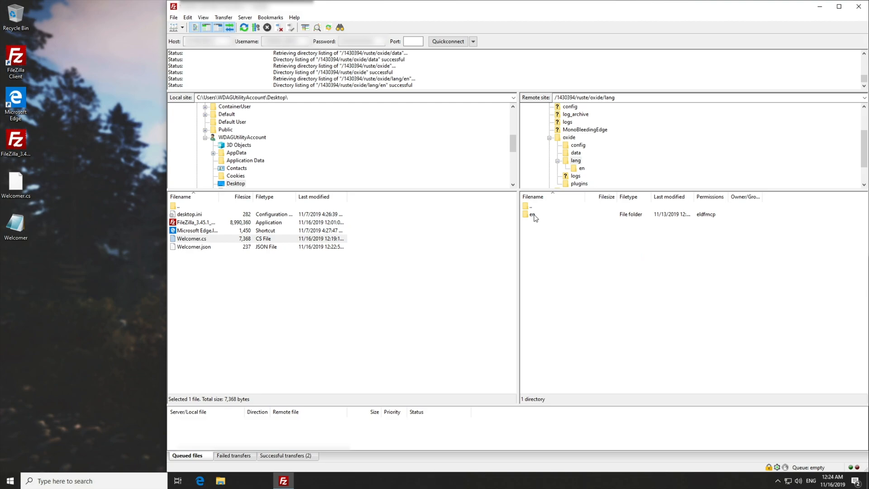
double_click(531, 215)
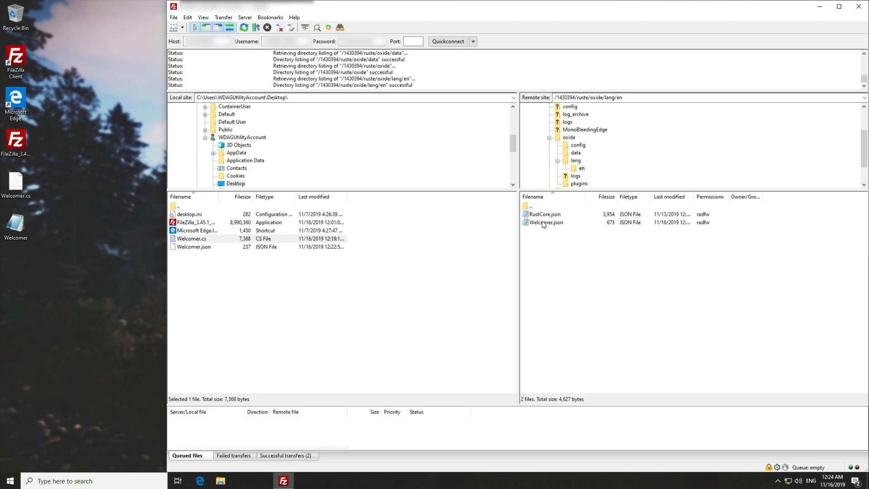
click(547, 223)
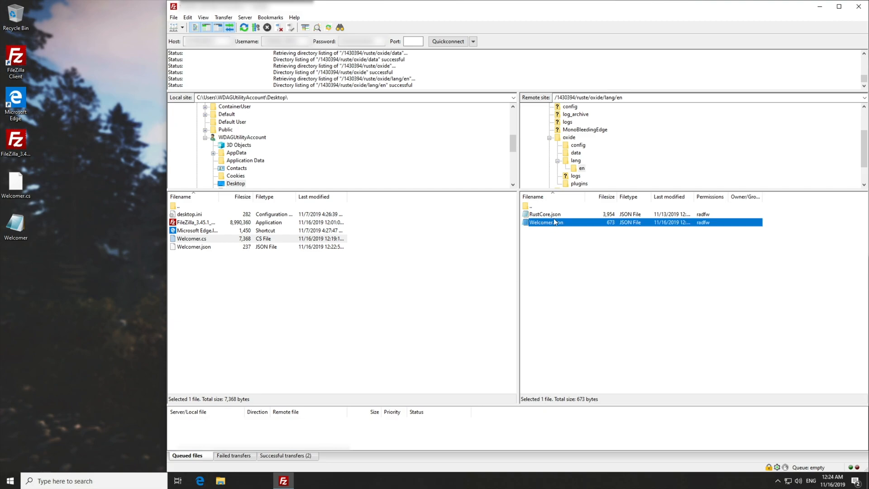
mouse_move(595, 236)
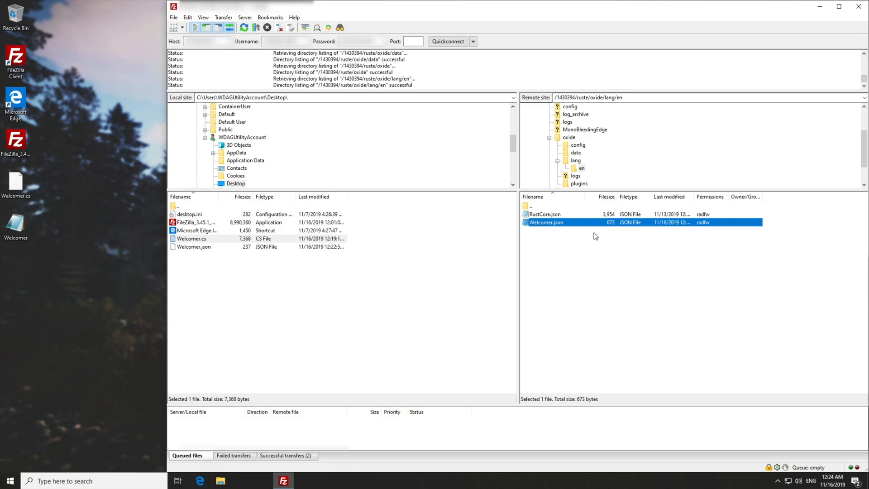
click(544, 213)
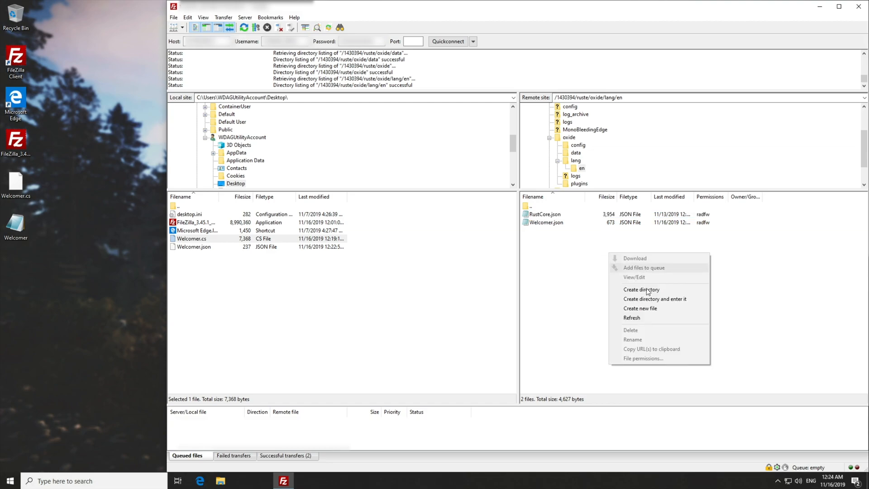
click(568, 232)
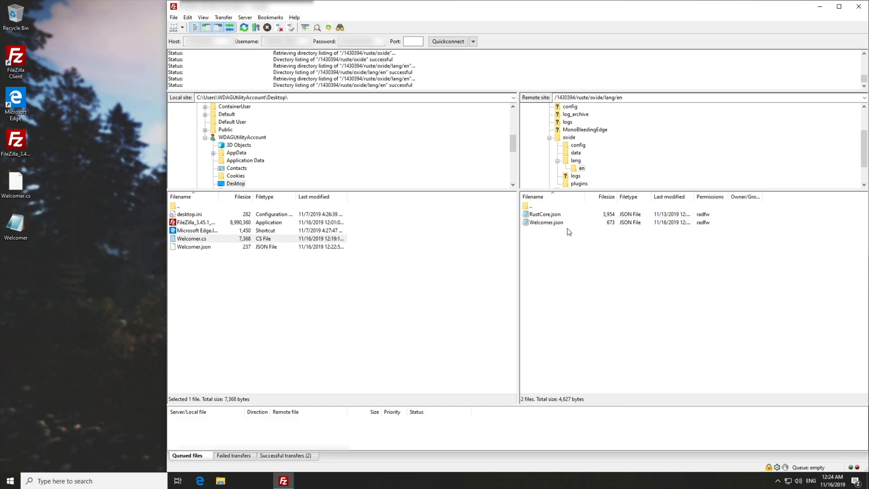
click(546, 223)
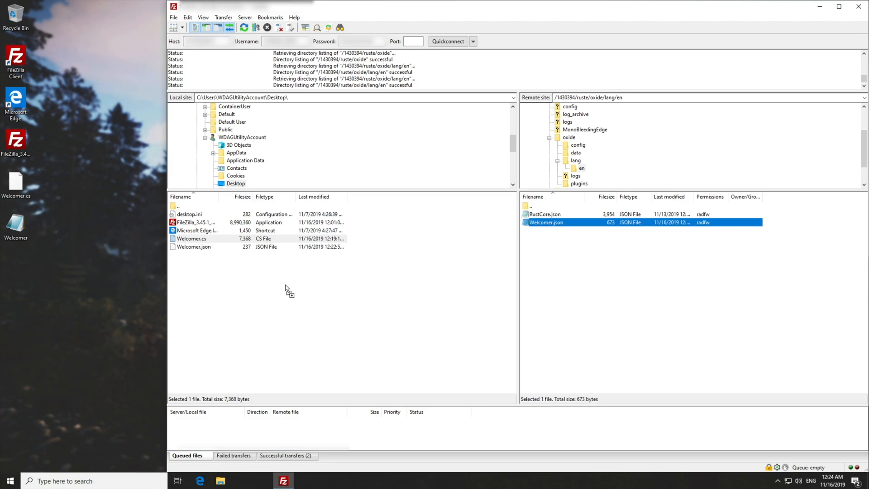
mouse_move(259, 293)
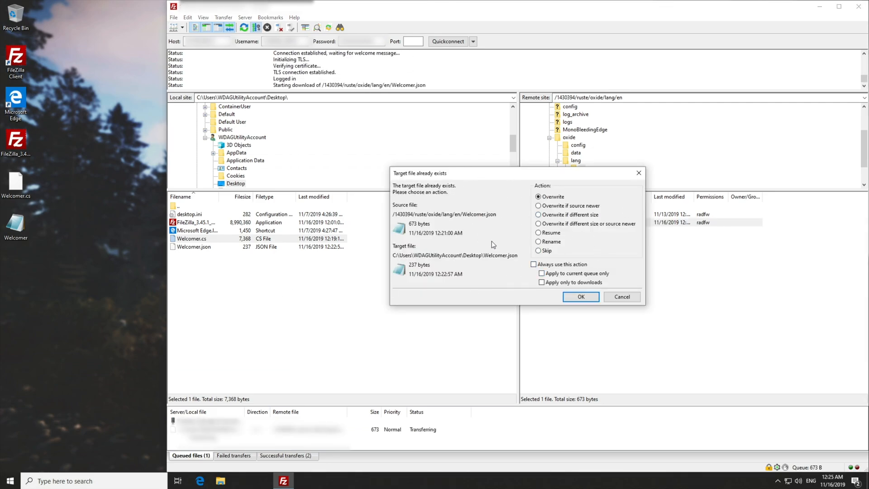
mouse_move(511, 186)
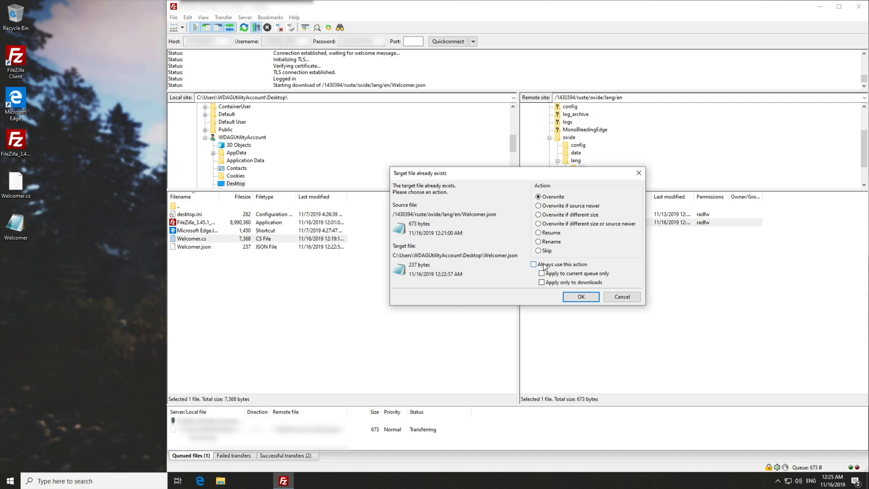
Toggle the 'Always use this action' and queue-only options in the overwrite prompt, keeping Overwrite chosen.
click(535, 265)
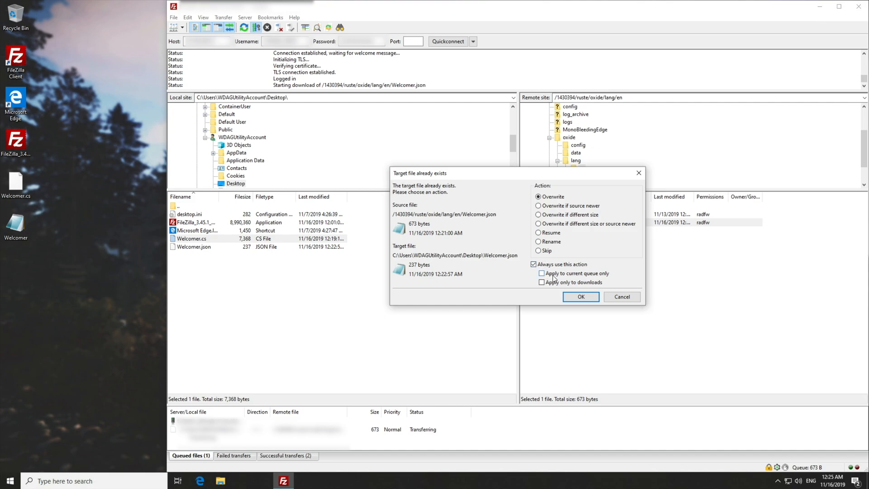
click(541, 274)
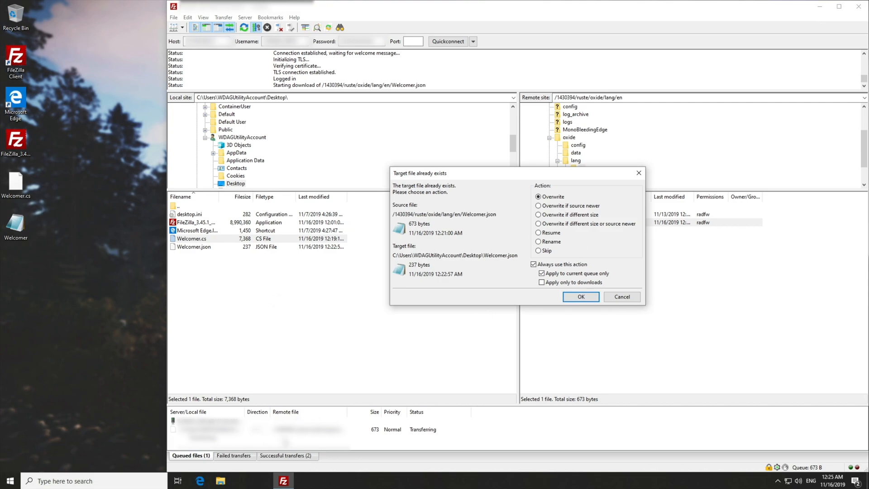
click(541, 274)
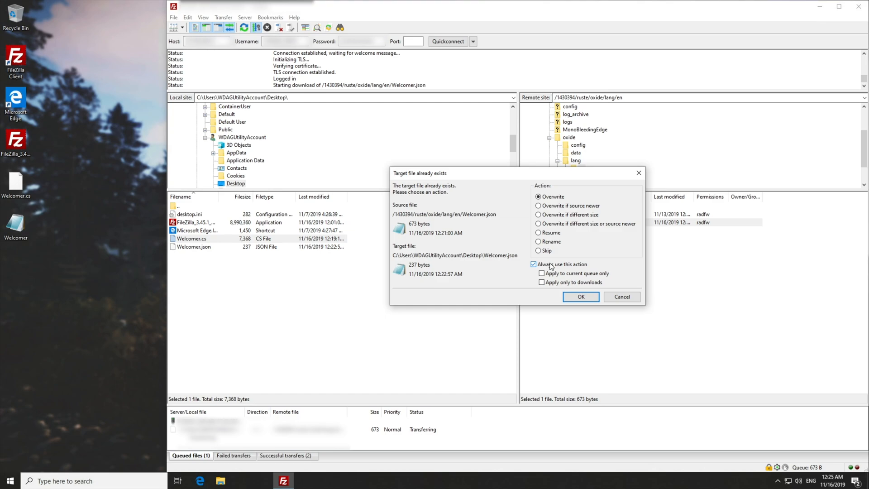
click(534, 264)
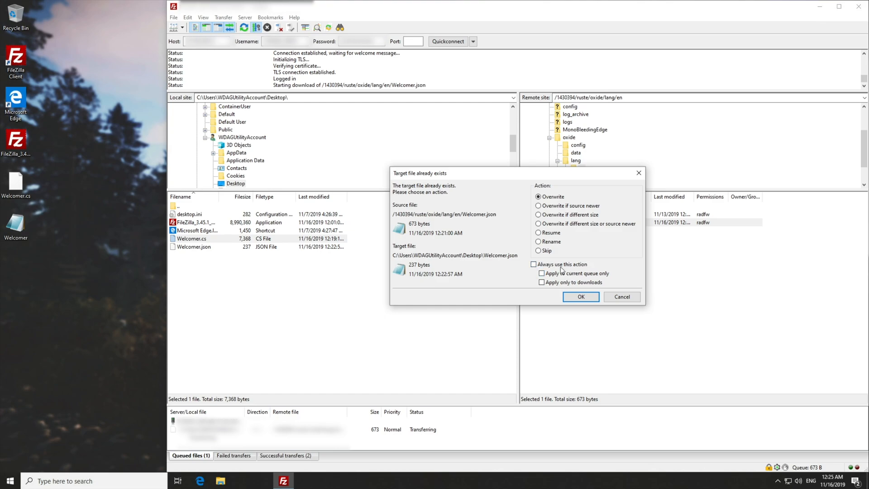
click(534, 265)
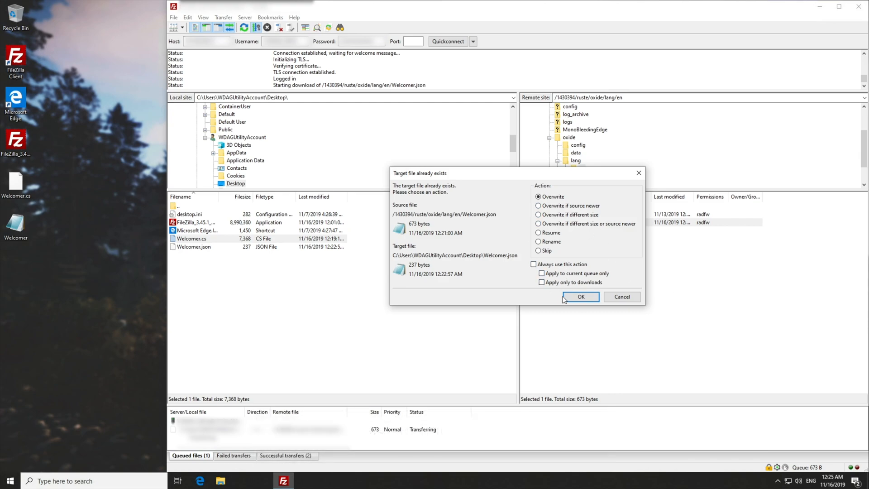
Overwrite the Desktop Welcomer.json with the lang/en copy and select the Welcome message words in Notepad.
click(580, 297)
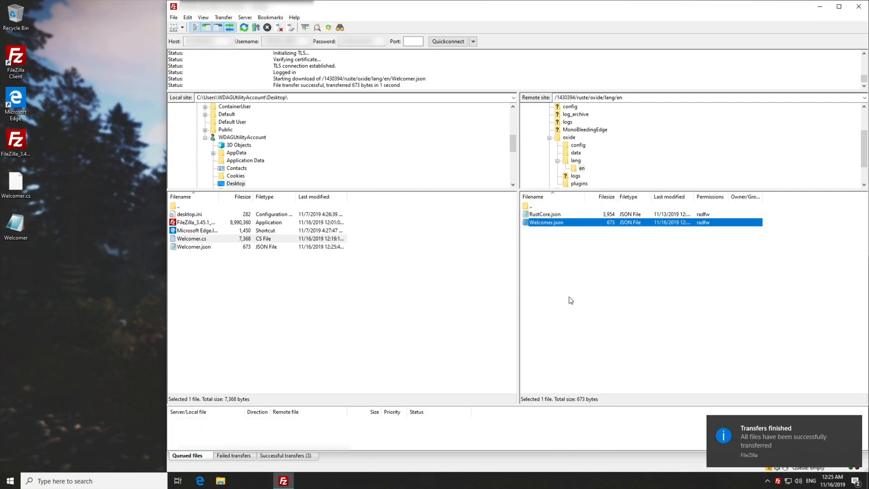
click(16, 226)
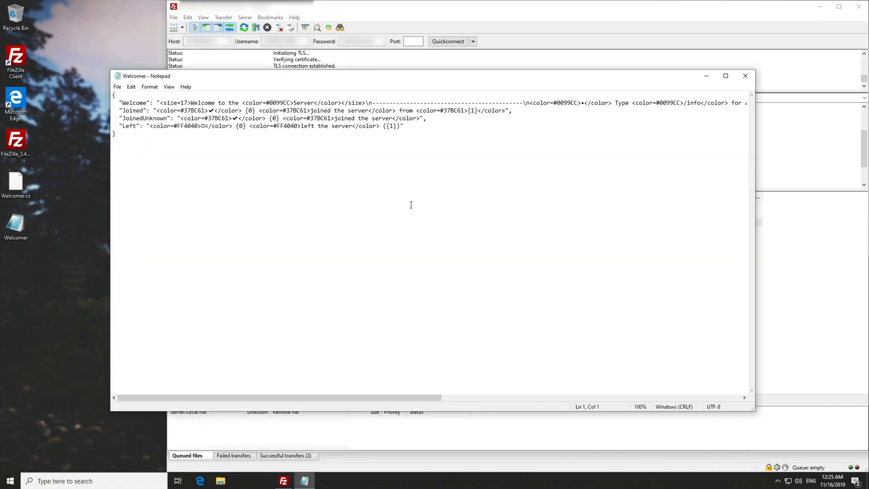
double_click(134, 103)
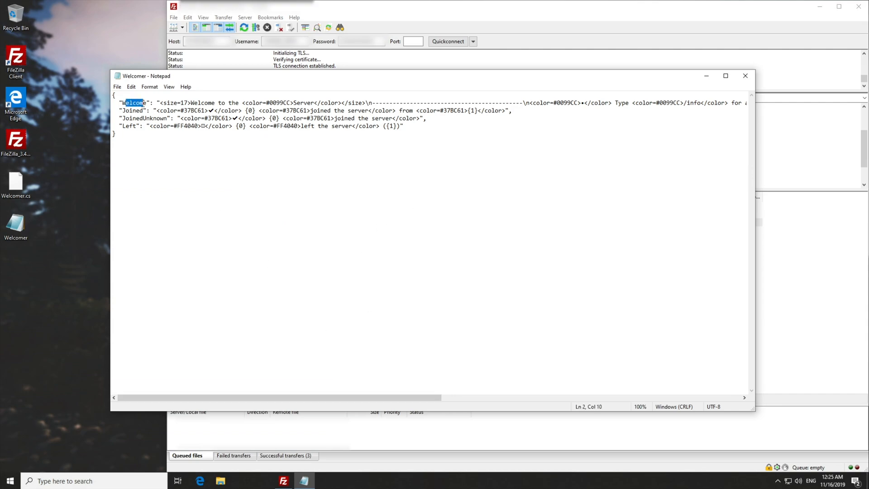
double_click(145, 118)
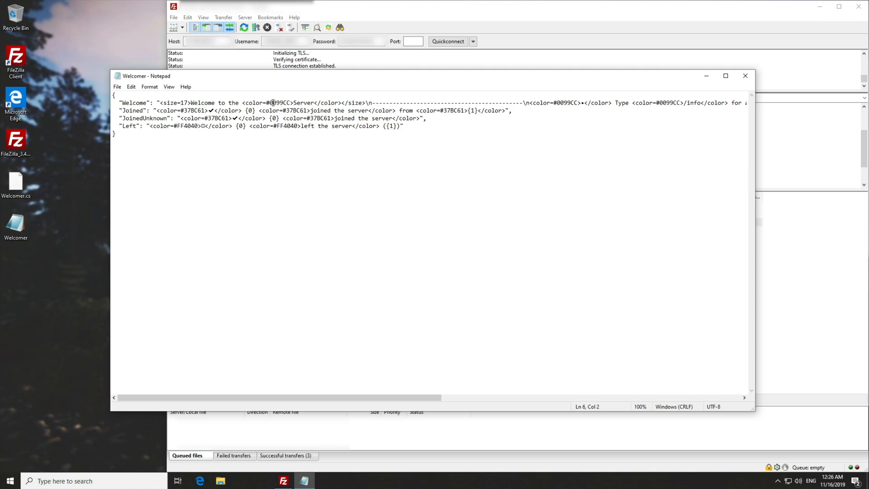
drag(191, 102, 243, 102)
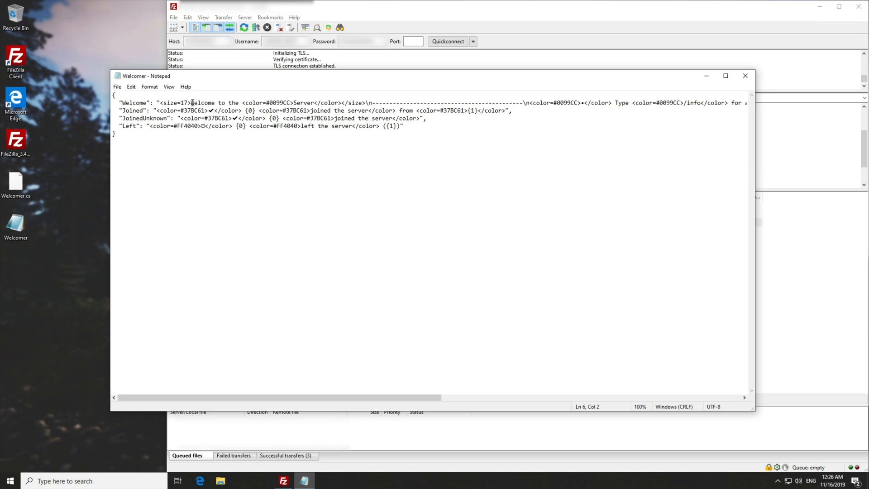
drag(191, 102, 238, 102)
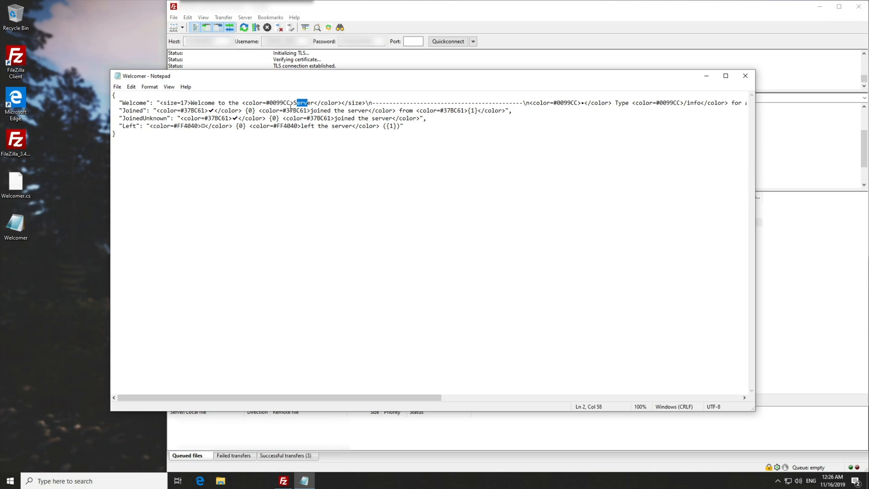
scroll(right, 3)
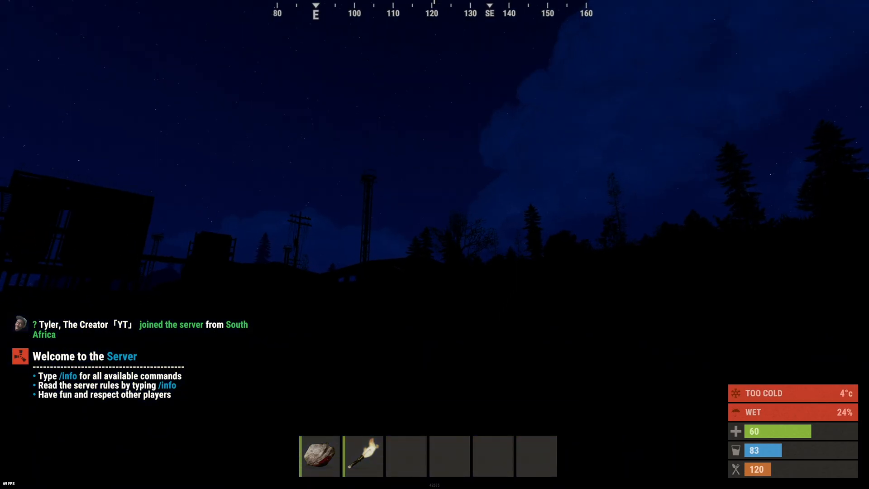
Leave the Rust chat view showing 'Welcome to the Server' and return to FileZilla.
key(Enter)
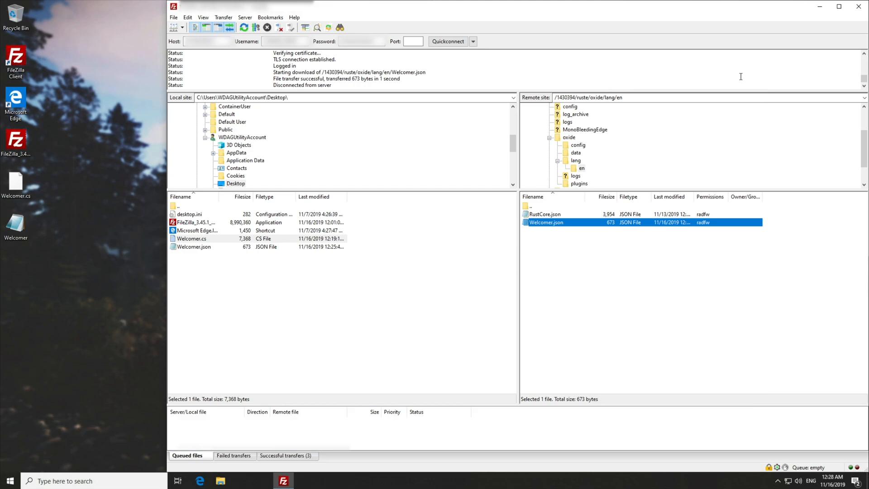
Upload the edited Desktop Welcomer.json to lang/en, overwriting the server's copy.
click(194, 246)
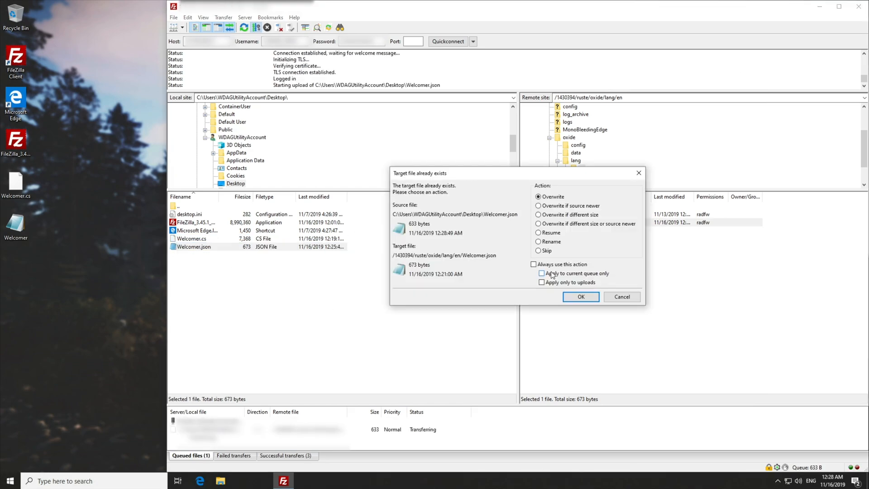
click(581, 297)
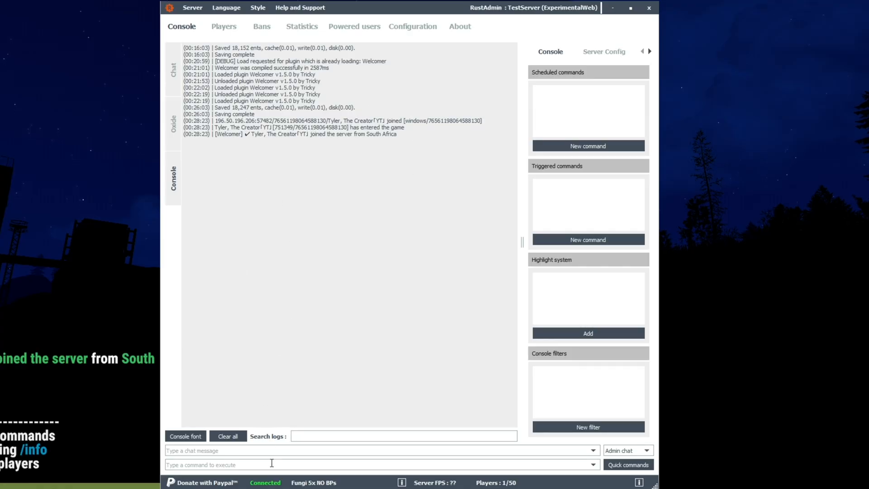
text(oxide.reload)
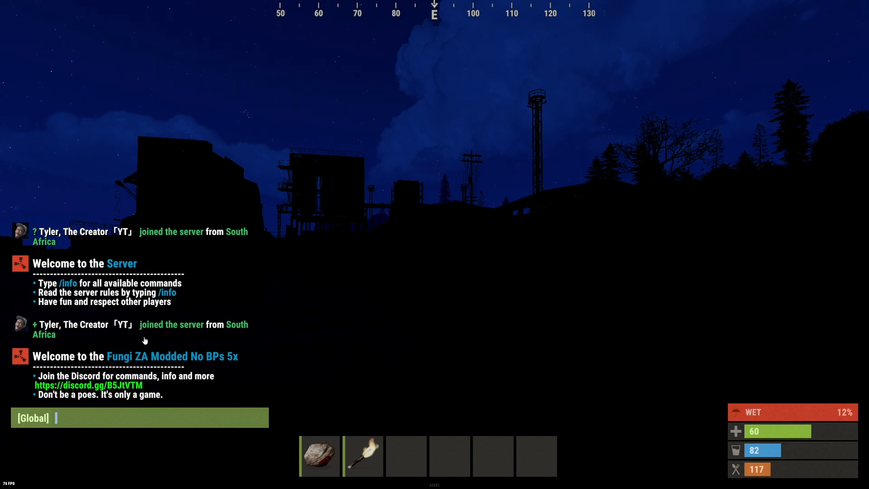
mouse_move(282, 429)
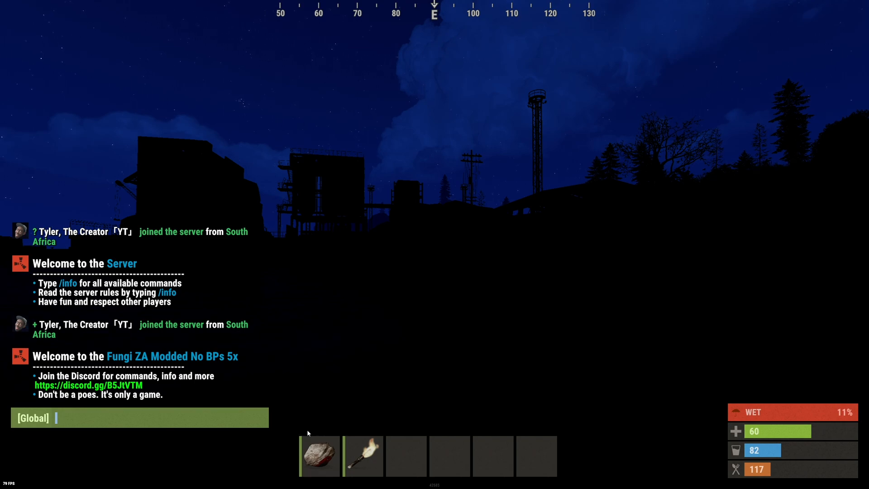
Exit Rust after seeing the Fungi ZA Modded No BPs 5x welcome and return to FileZilla.
key(Escape)
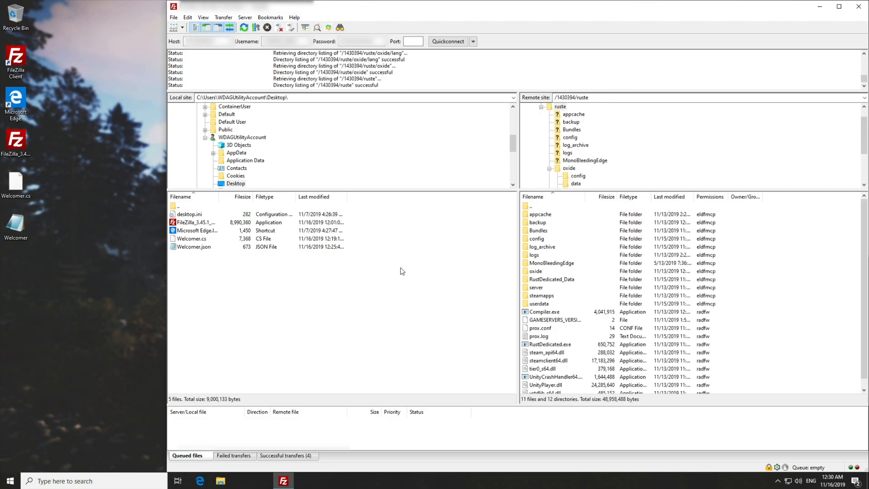
Clear the remote selection, enter the server's oxide folder and focus the local Desktop list.
click(541, 214)
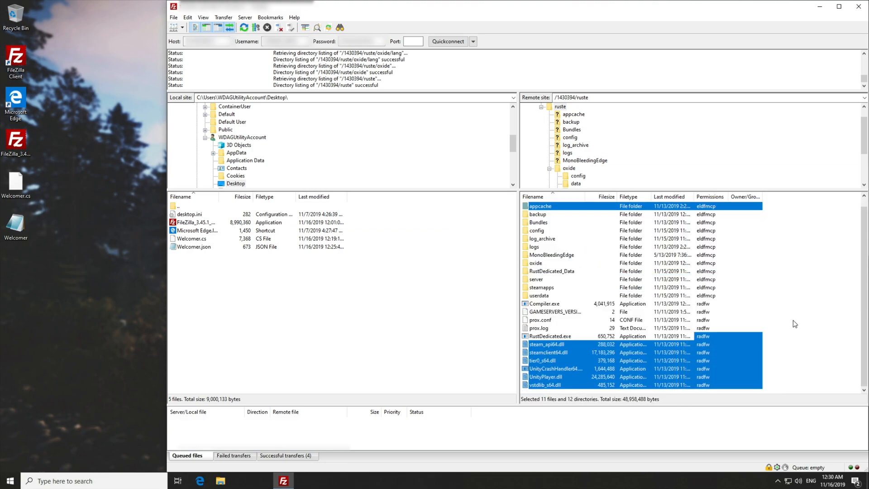
click(550, 337)
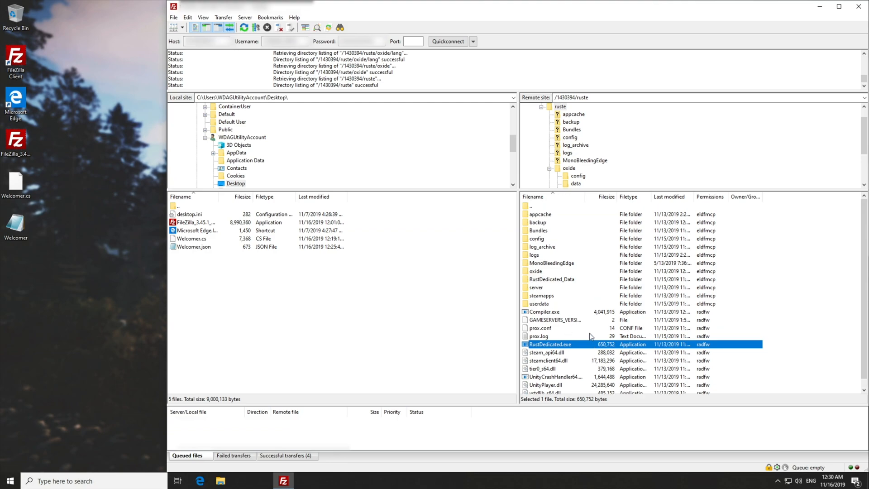
mouse_move(587, 278)
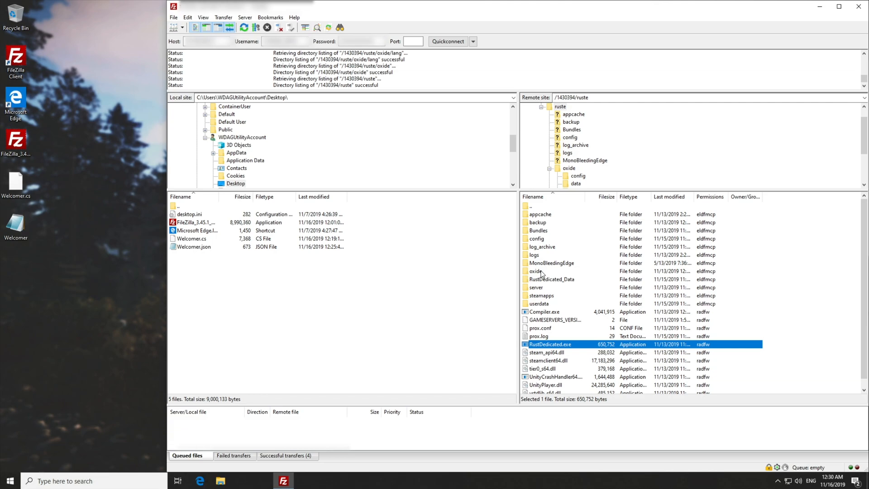
double_click(535, 271)
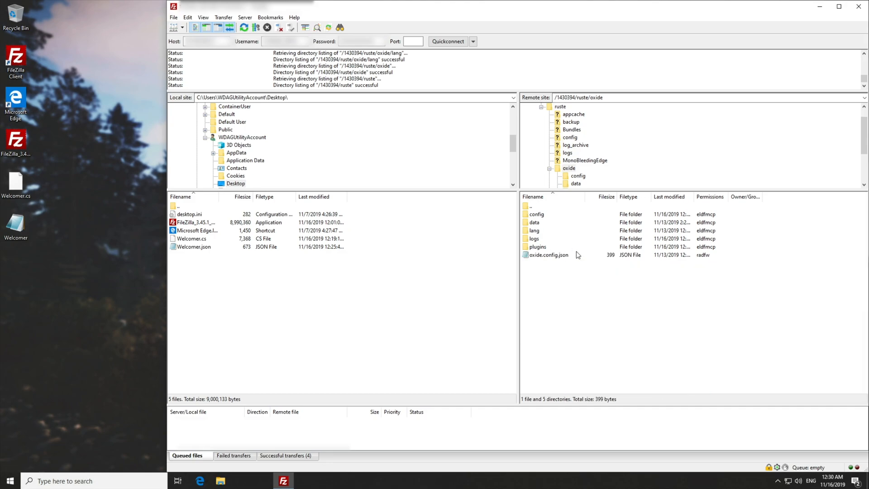
mouse_move(597, 255)
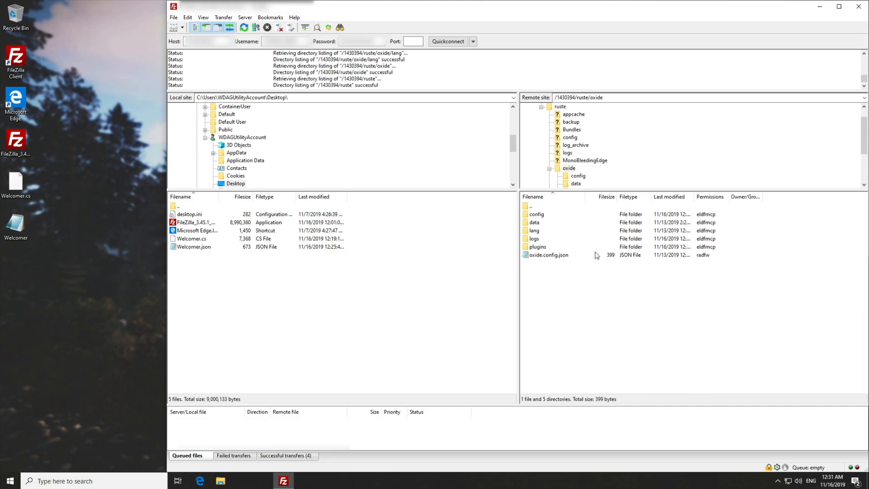
mouse_move(574, 244)
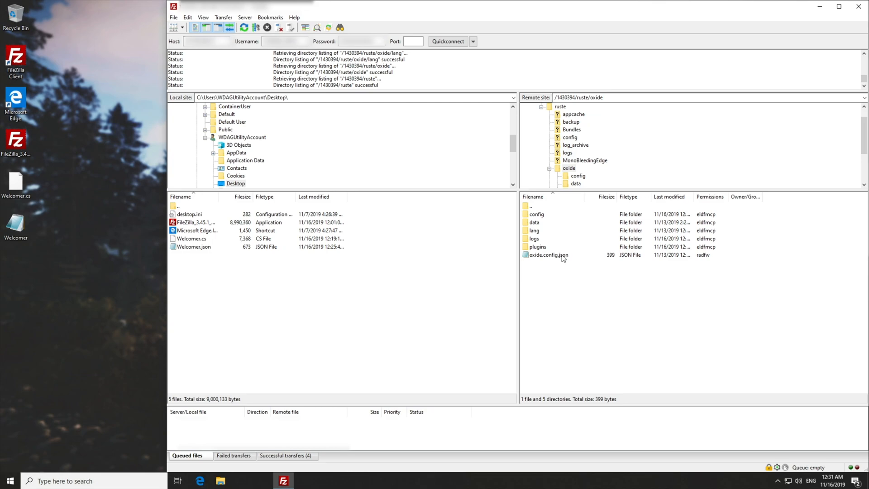
mouse_move(573, 266)
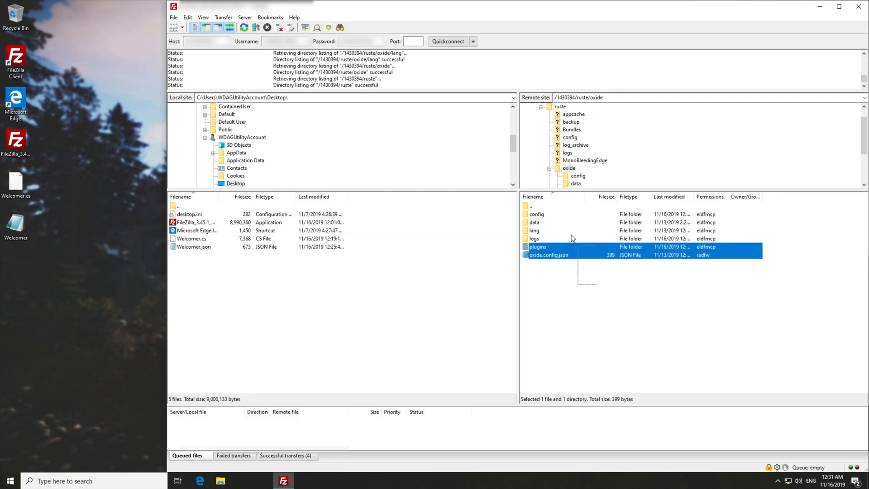
click(230, 294)
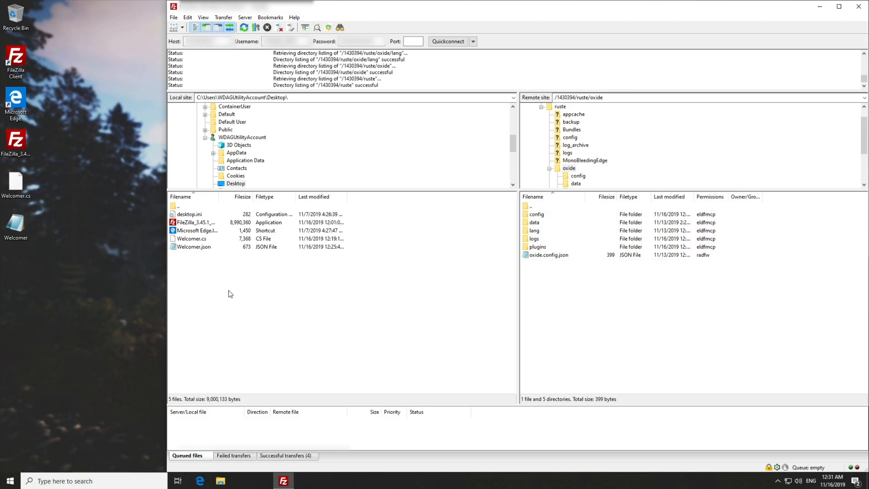
Create a Rust folder with a Backup subfolder on the Desktop and enter it.
right_click(230, 294)
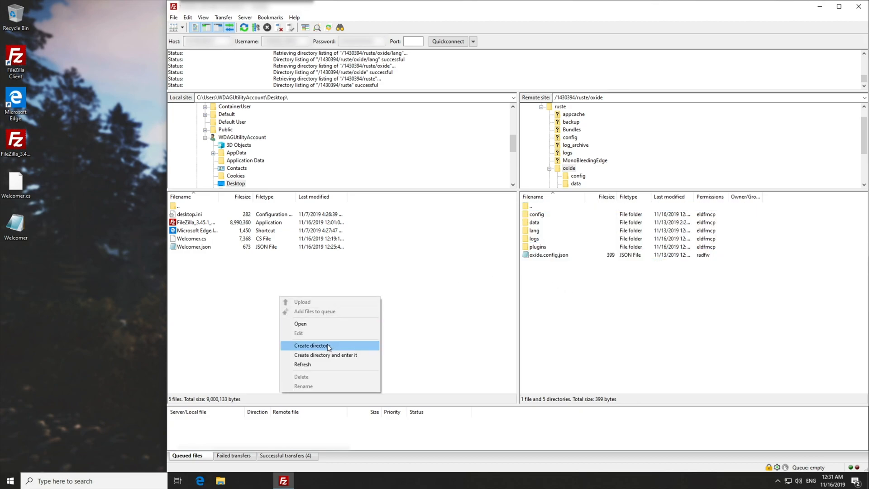
mouse_move(303, 364)
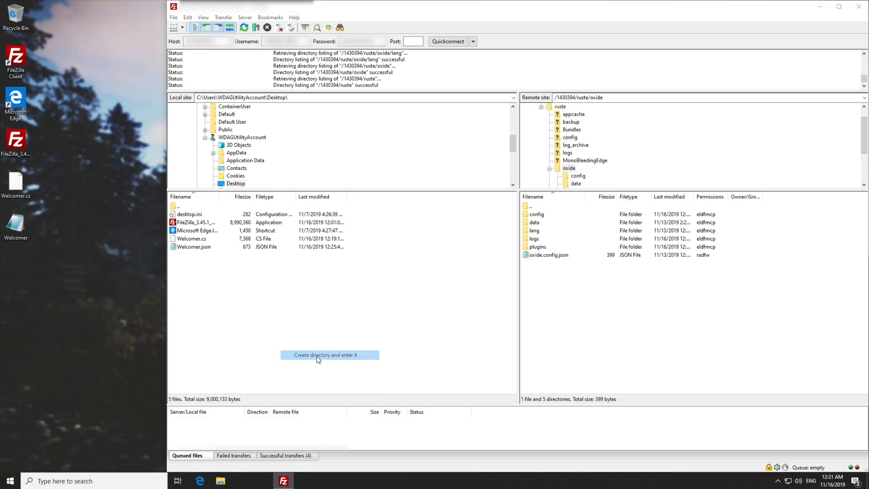
click(329, 355)
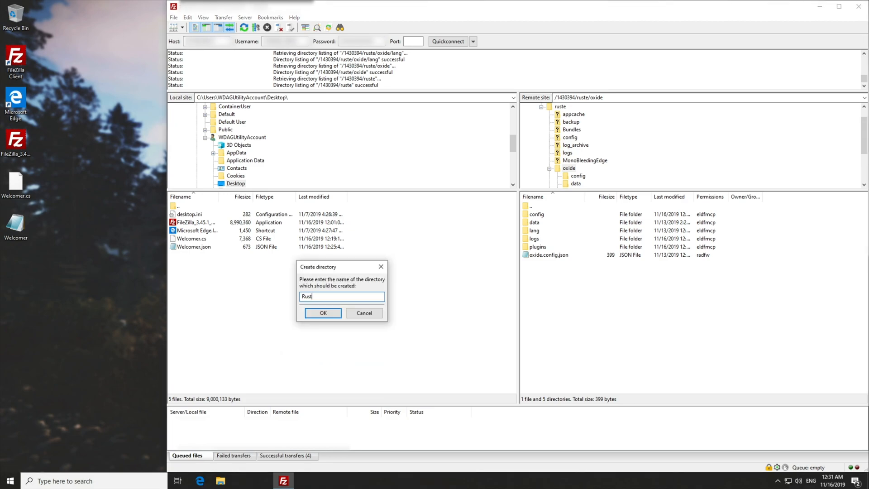
click(322, 313)
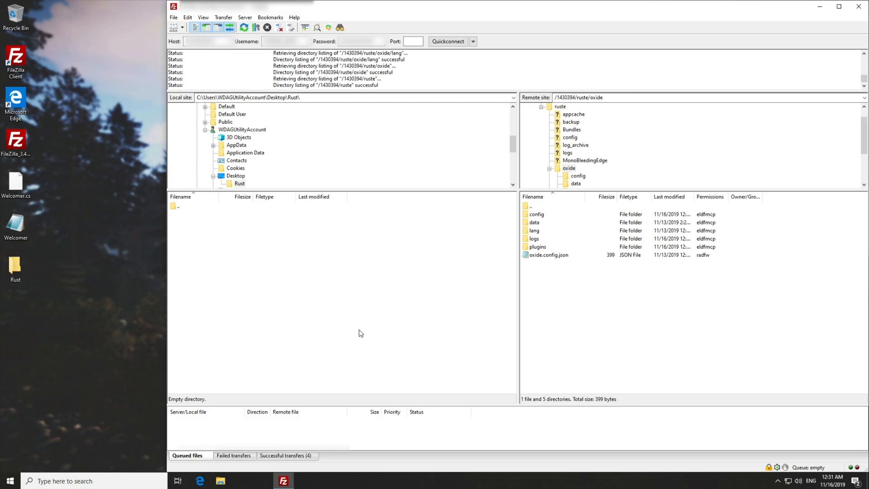
click(15, 265)
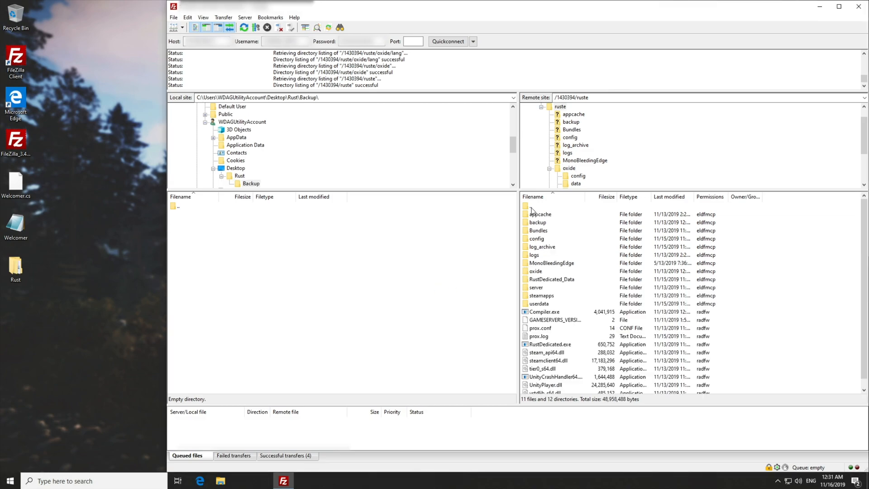
Download the server's oxide folder into Backup and verify Welcomer.cs inside its plugins folder.
click(536, 271)
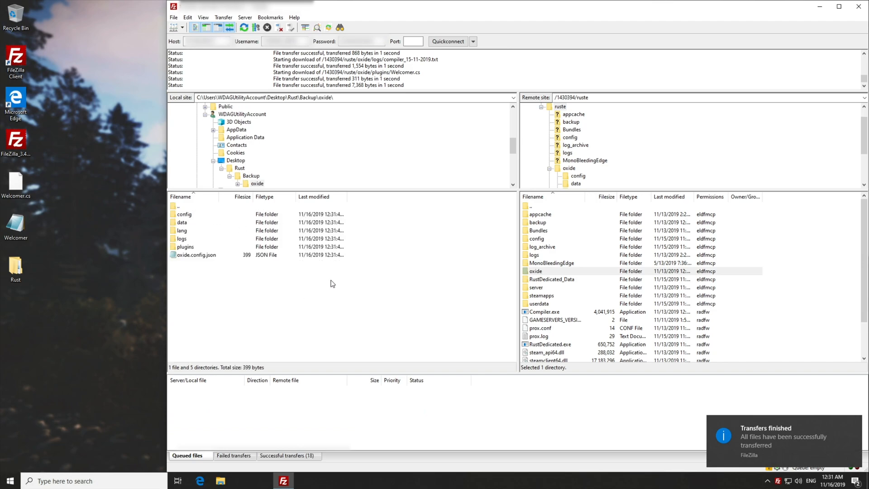
mouse_move(205, 215)
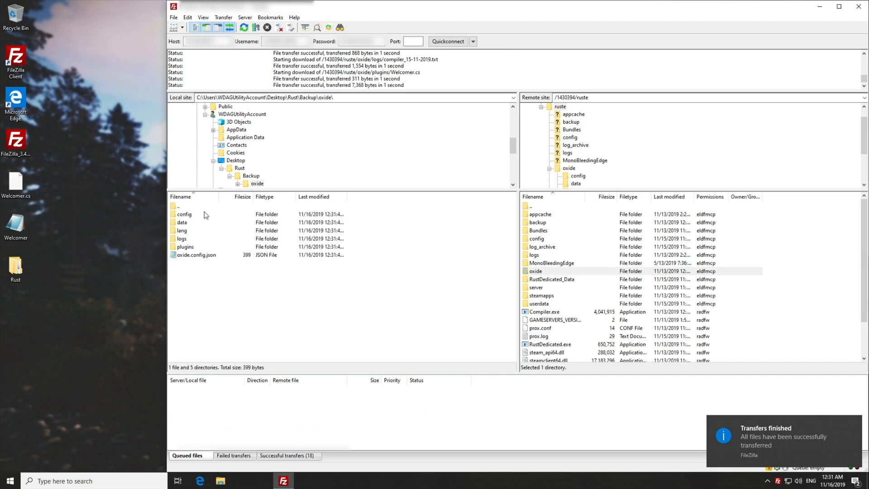
click(183, 223)
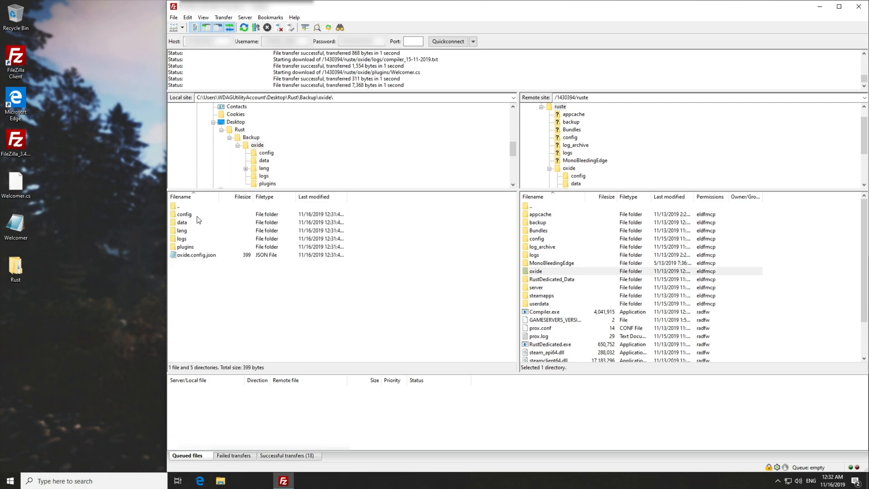
double_click(184, 246)
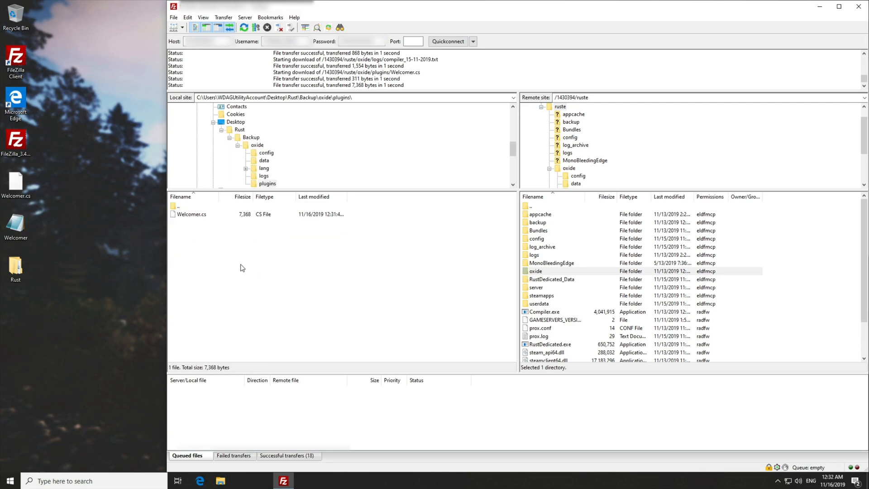
click(270, 176)
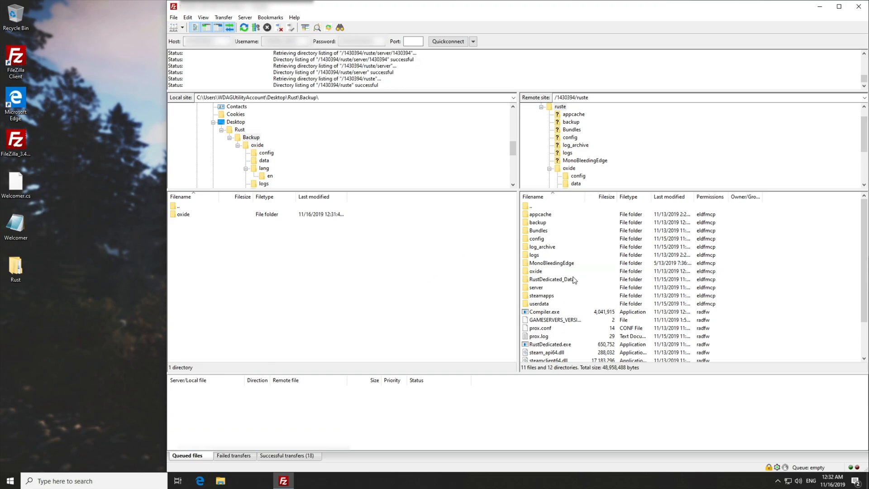
Inspect the remote server folder's player databases, then download it into the local Backup folder beside oxide.
click(536, 287)
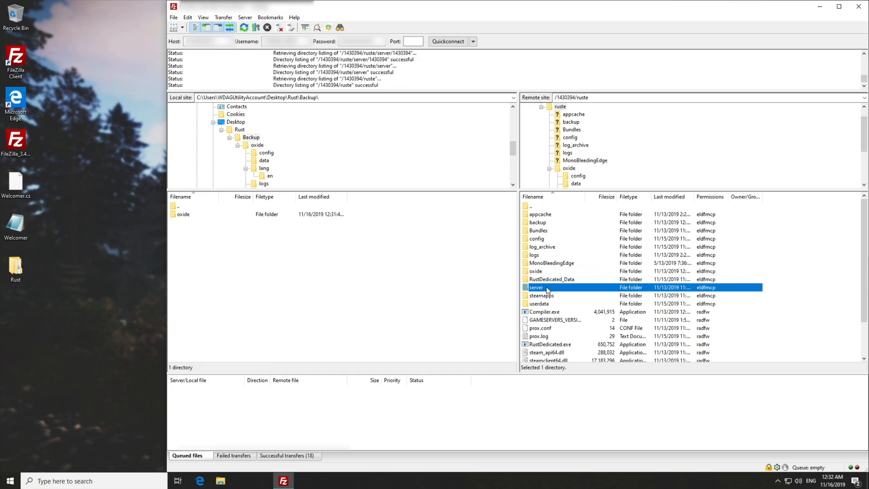
double_click(536, 287)
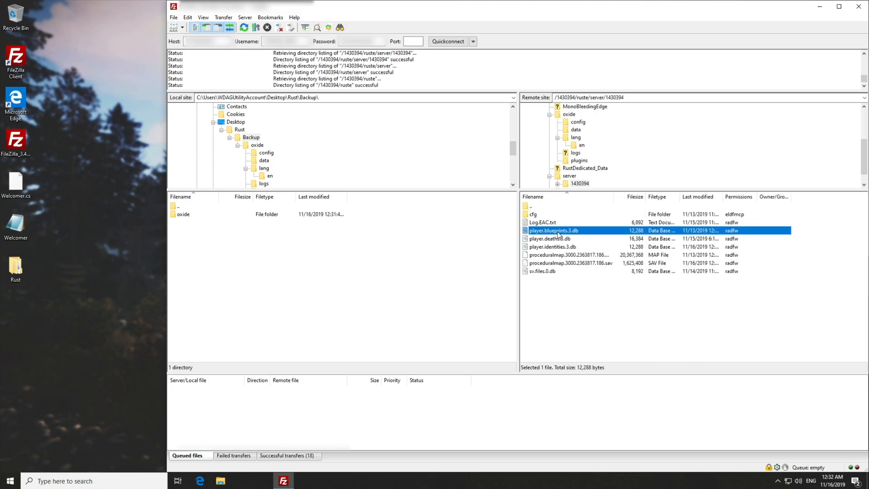
click(552, 246)
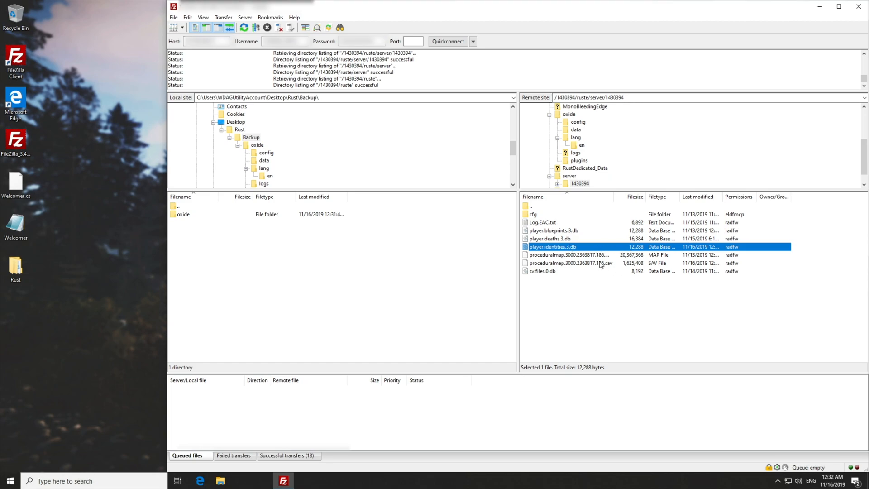
mouse_move(555, 257)
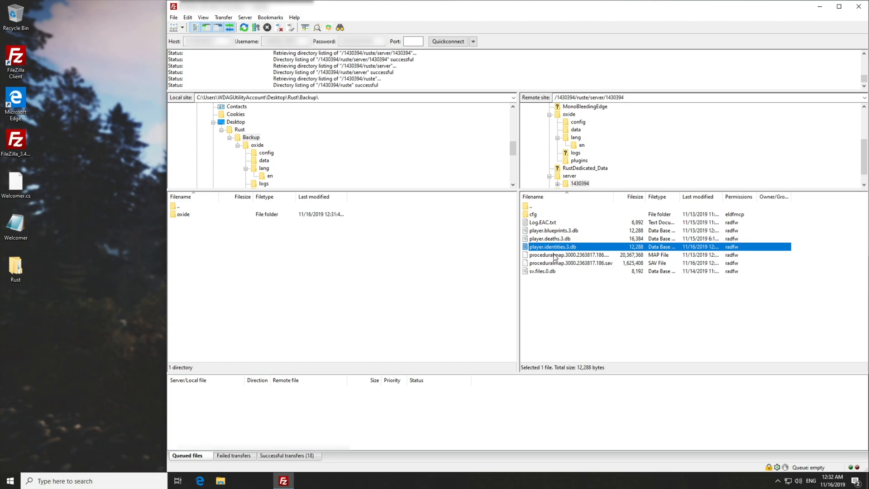
click(570, 263)
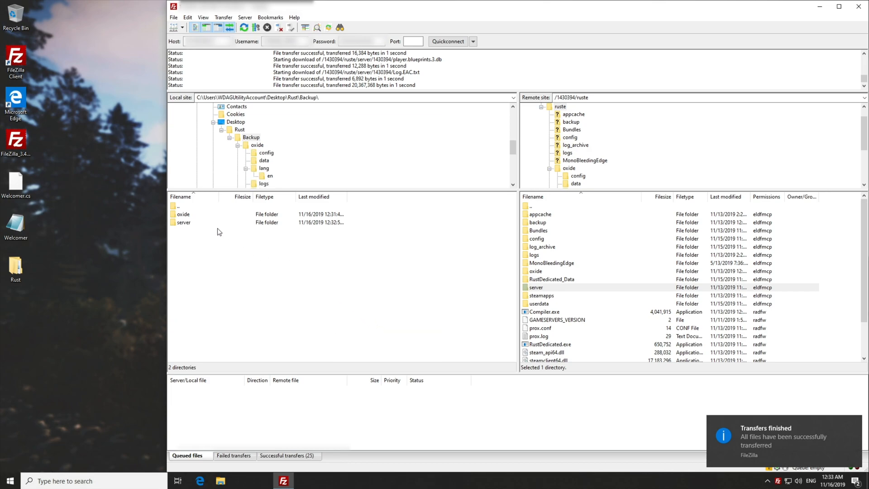
click(183, 223)
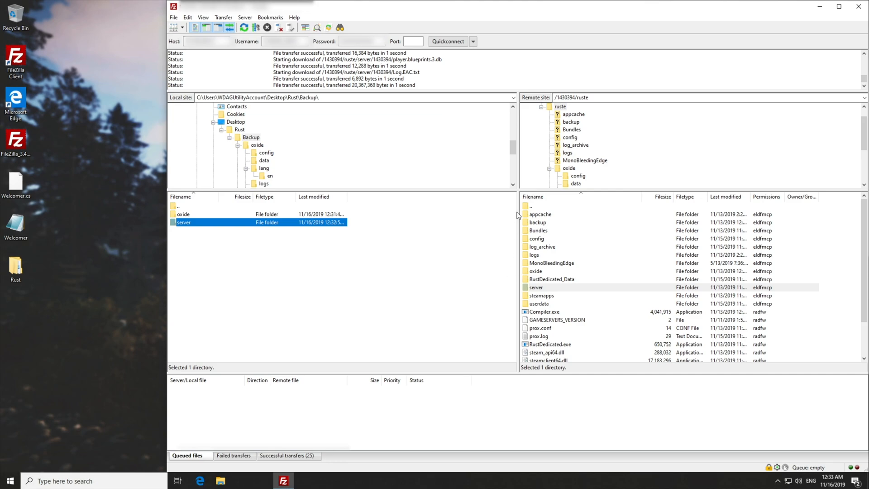
mouse_move(451, 299)
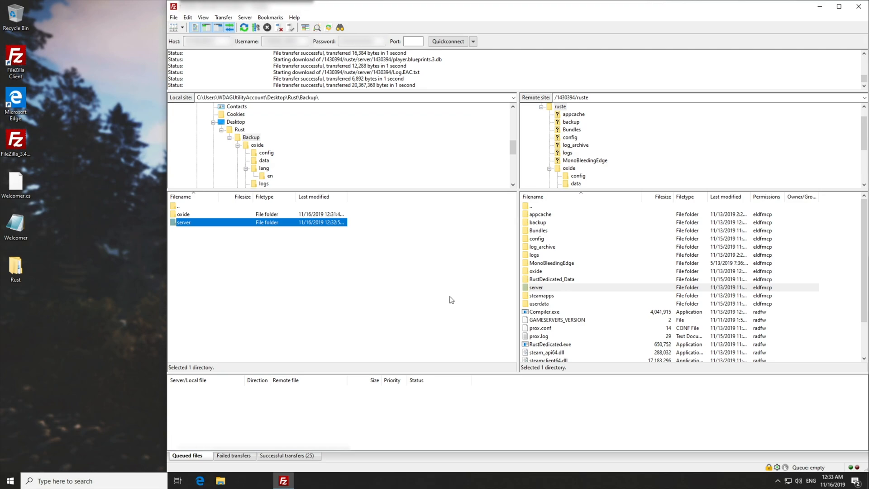